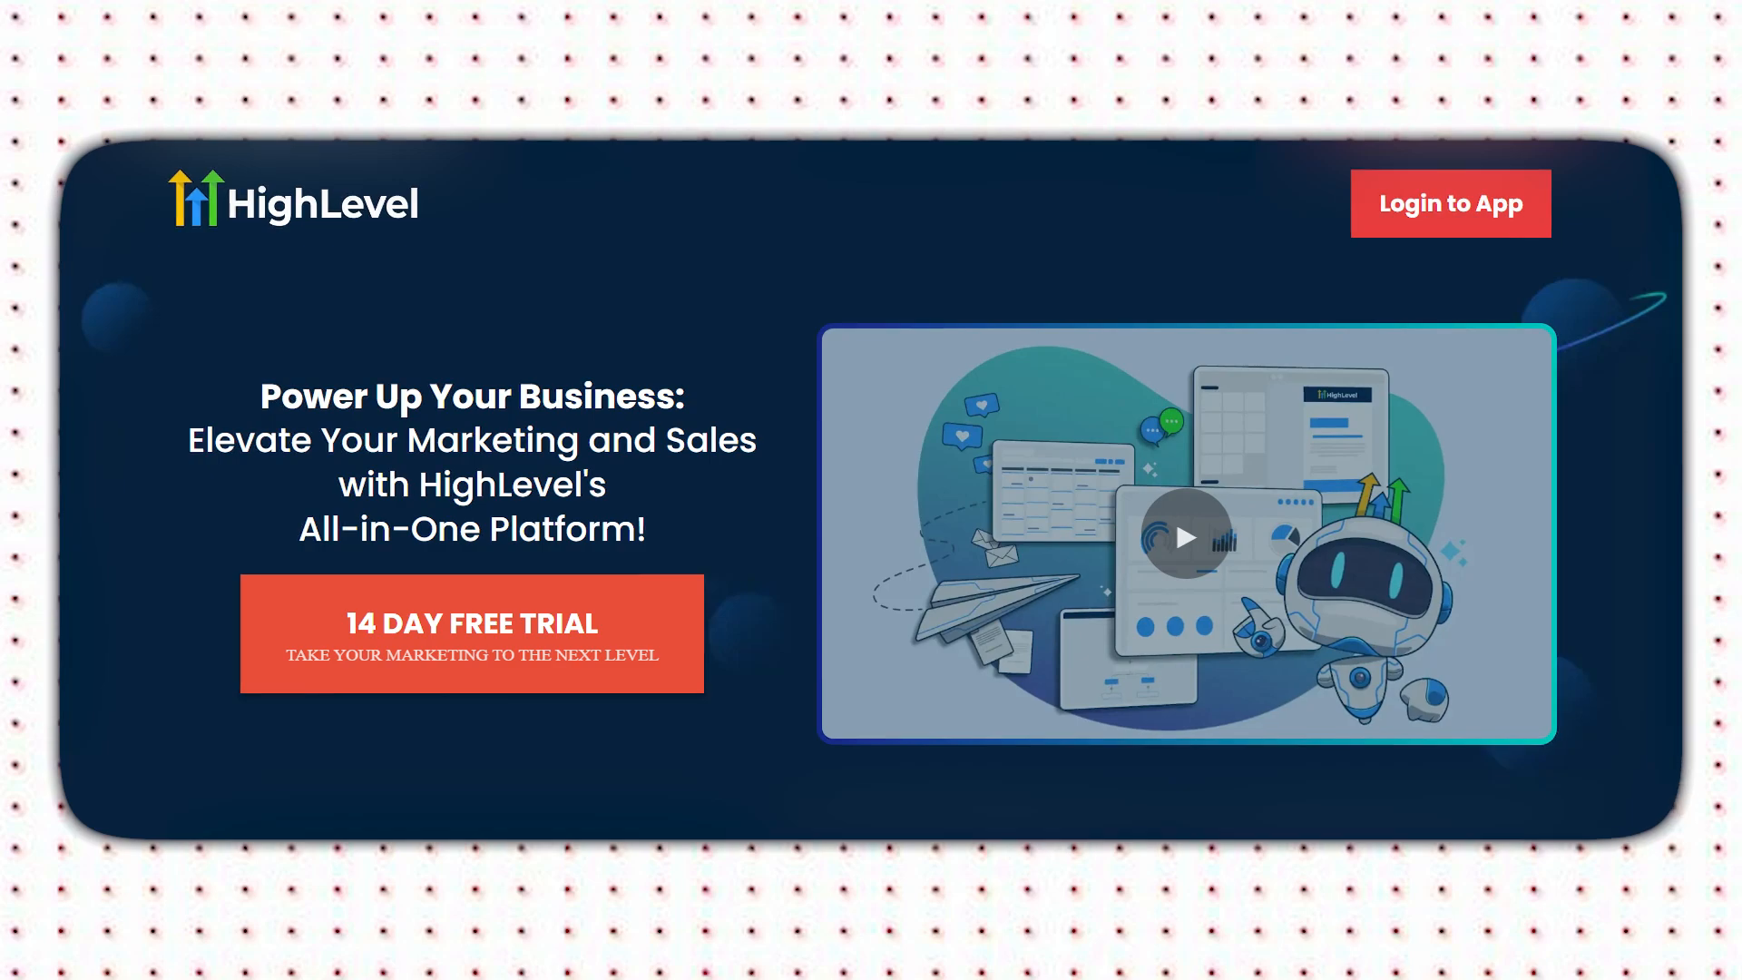
- Log in to the HighLevel app to reach the Agency Dashboard with revenue and customer overview
{"action": "left_click", "coordinate": [1449, 203]}
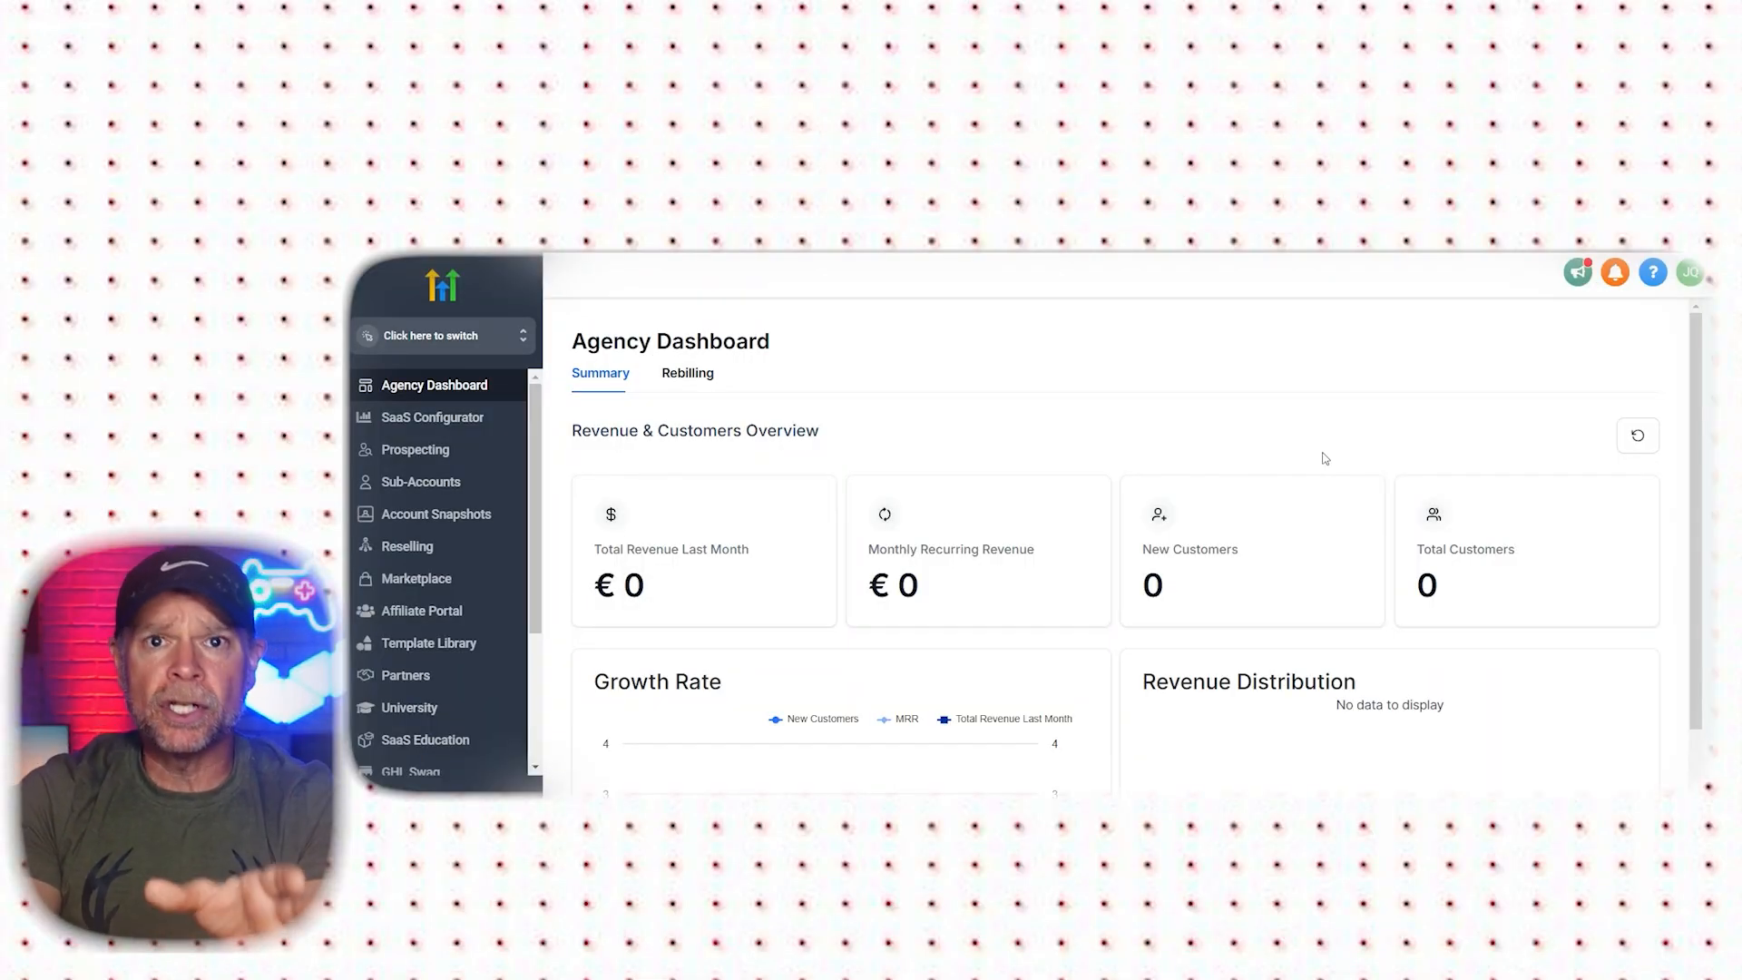
- Switch into the Productive road sub-account and go to its Phone Numbers settings
{"action": "left_click", "coordinate": [430, 335]}
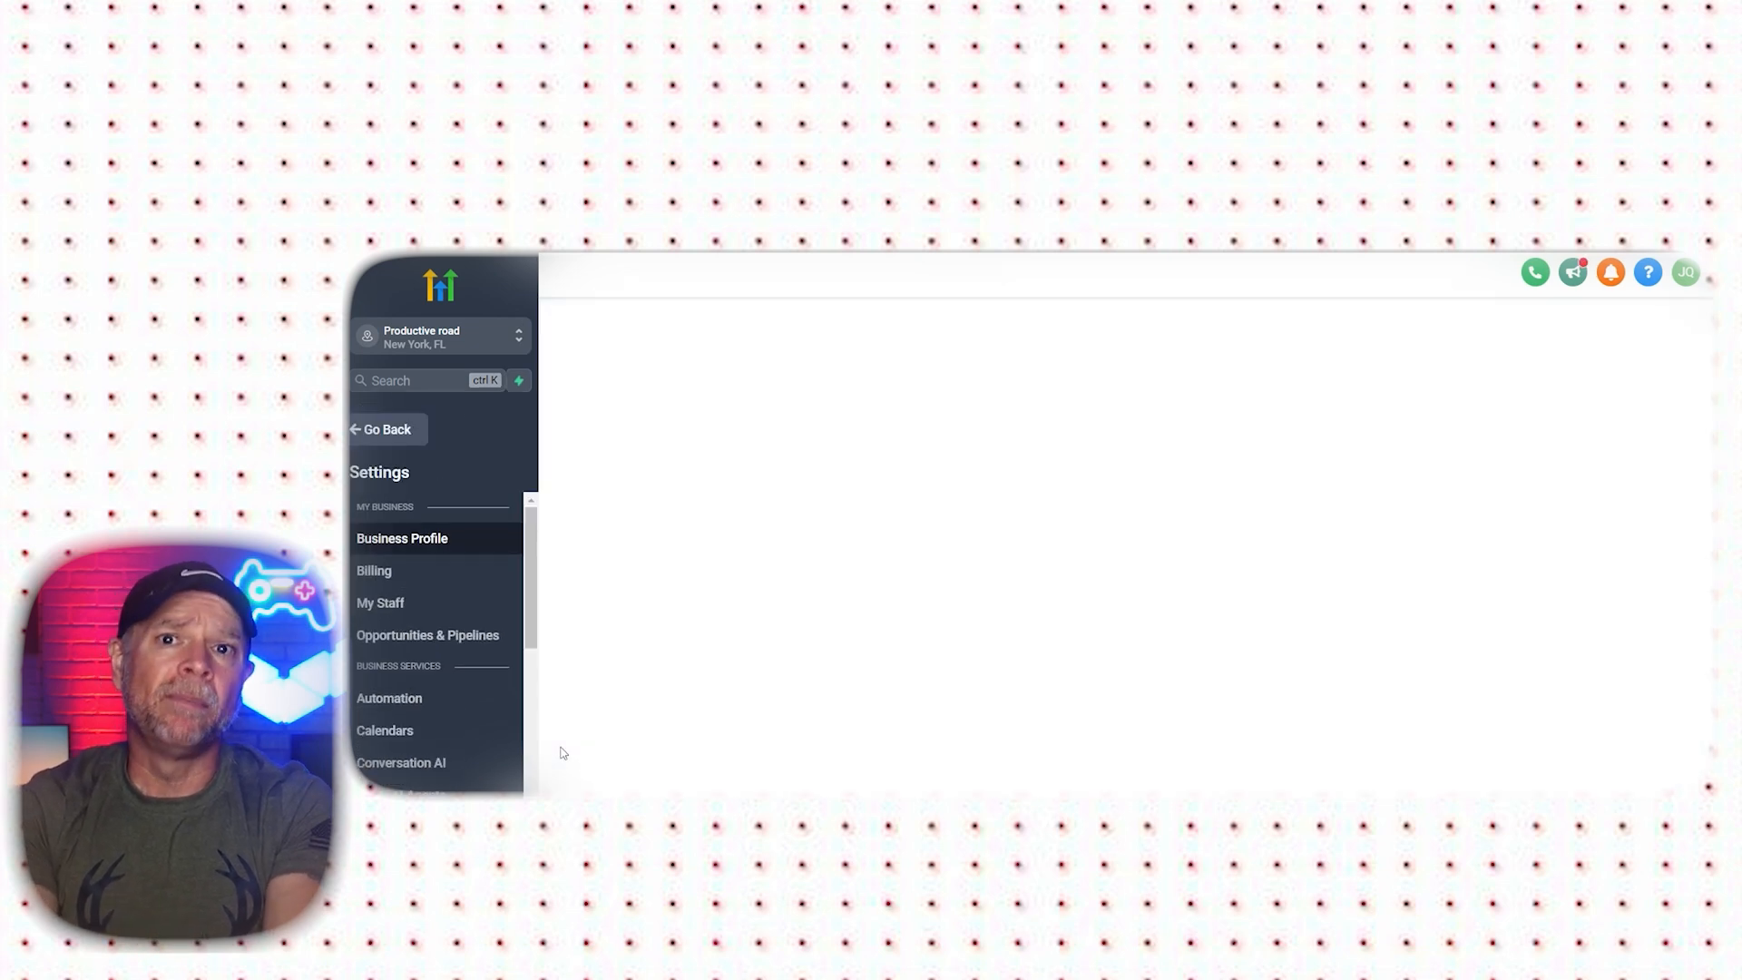
{"action": "left_click", "coordinate": [402, 538]}
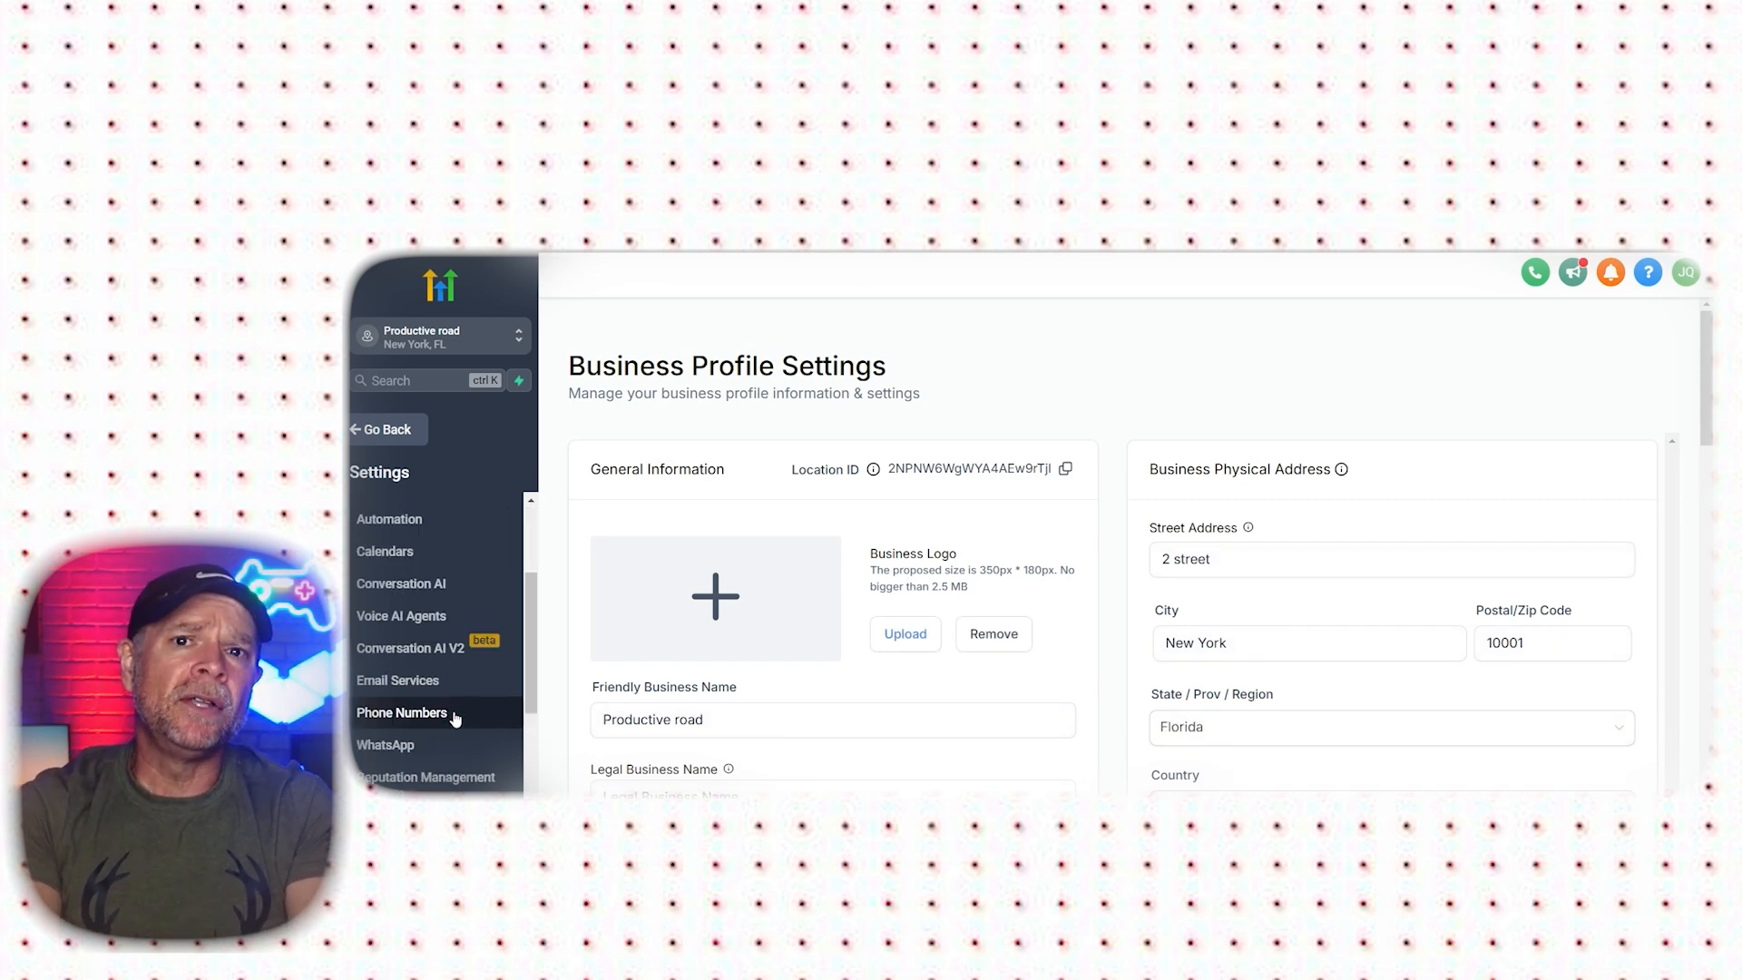
{"action": "left_click", "coordinate": [401, 711]}
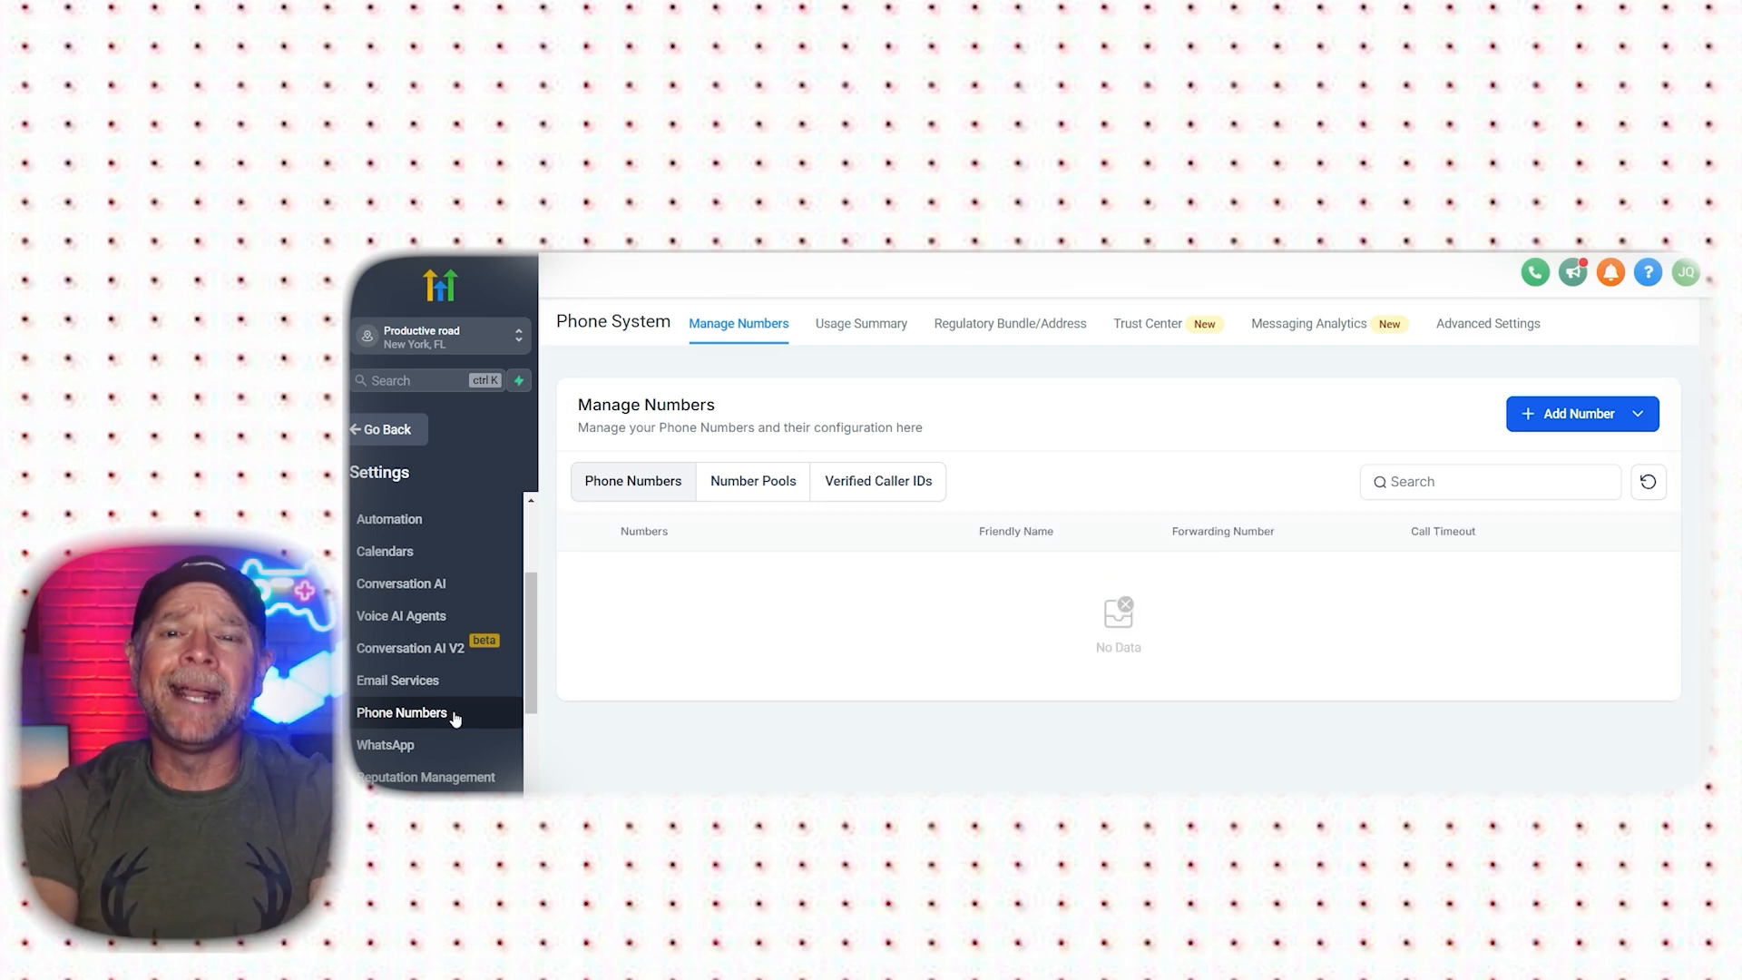
{"action": "mouse_move", "coordinate": [1649, 413]}
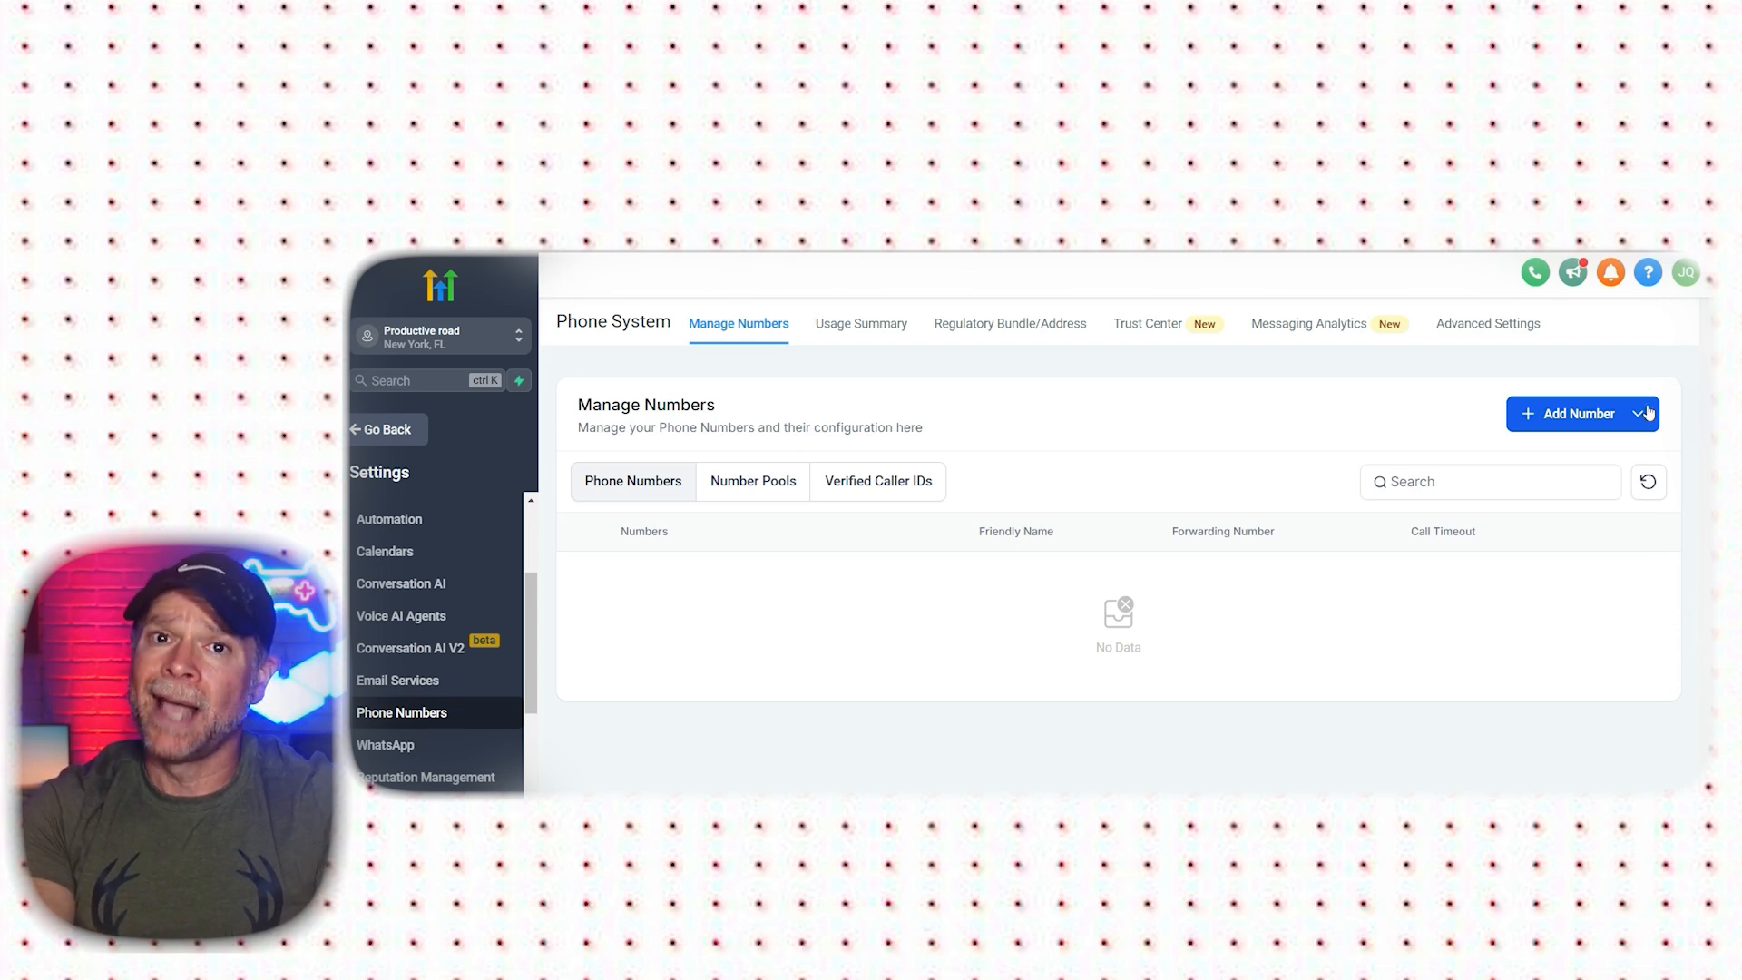
- Start buying a phone number, listing available United States local numbers at $1.15 monthly
{"action": "left_click", "coordinate": [1646, 414]}
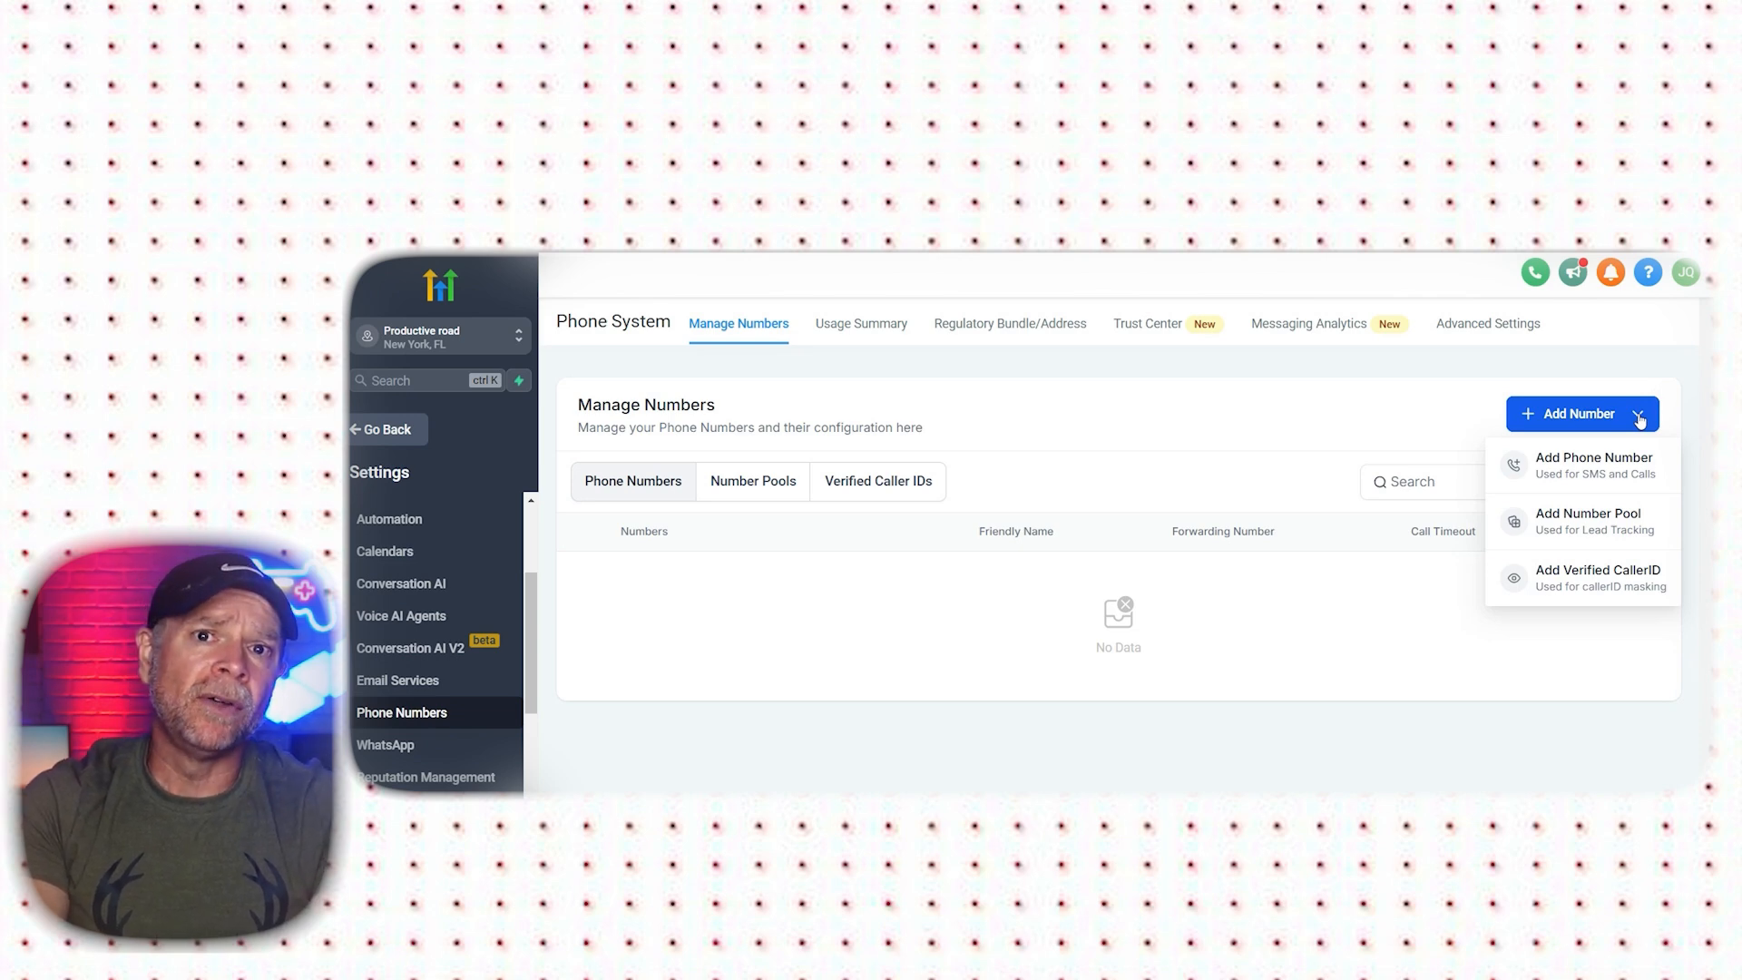
{"action": "left_click", "coordinate": [1593, 463]}
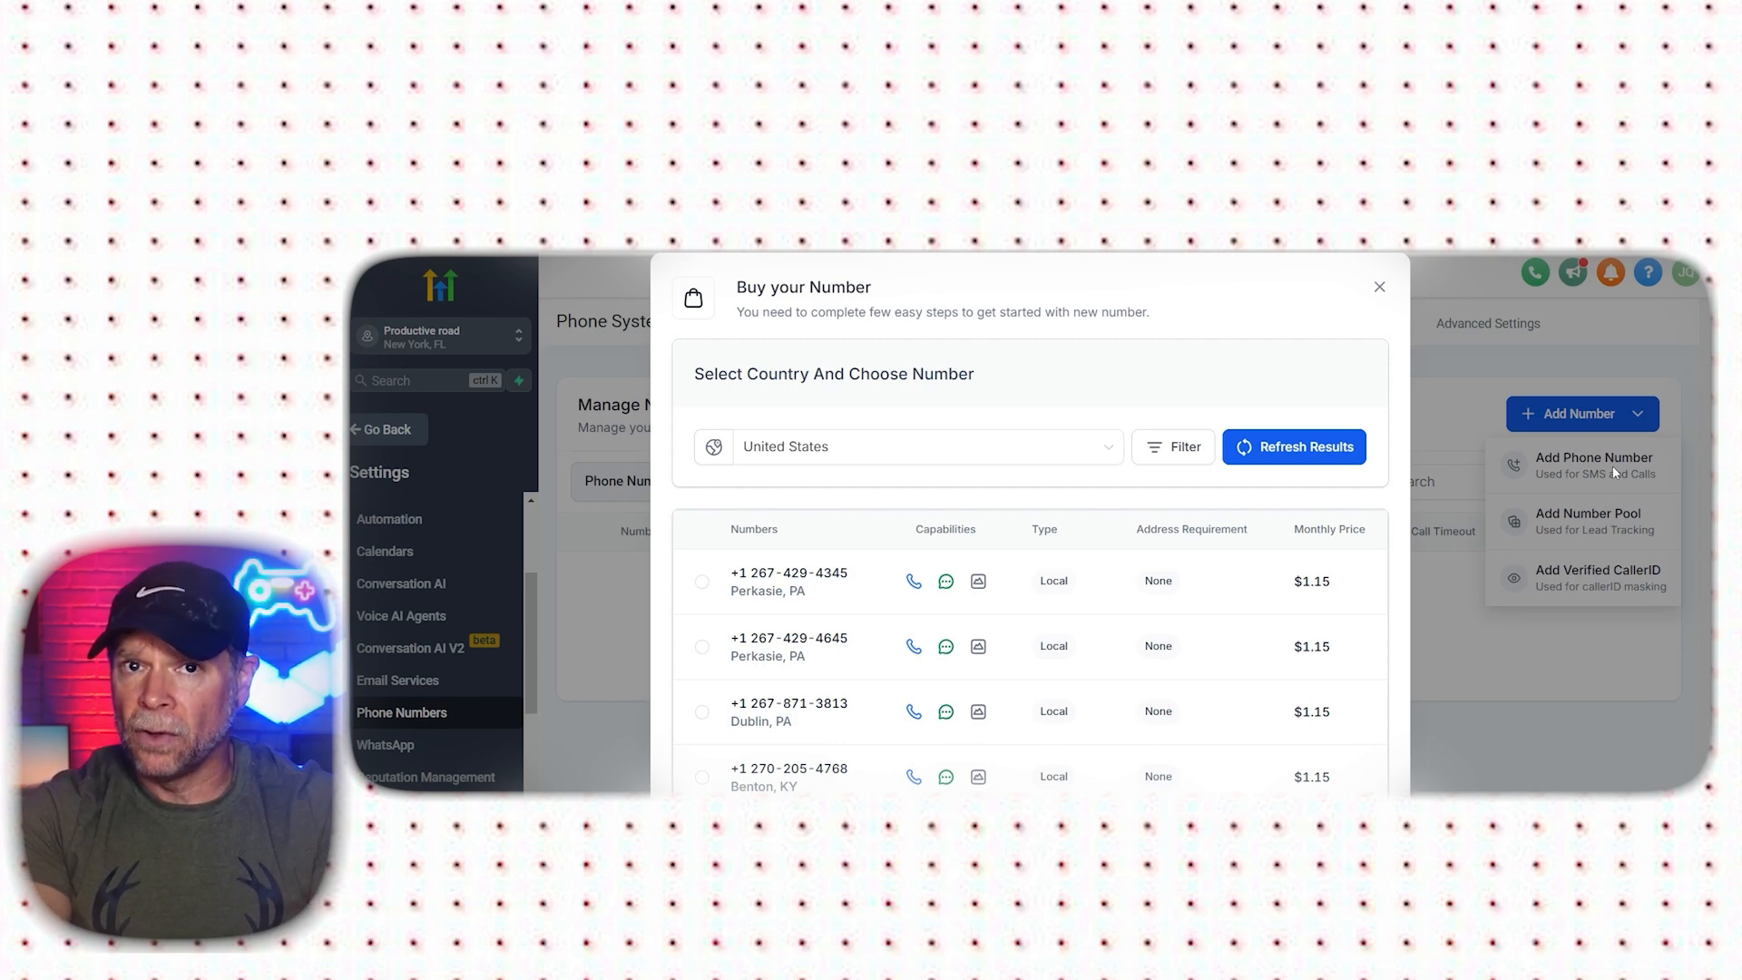
{"action": "left_click", "coordinate": [926, 446]}
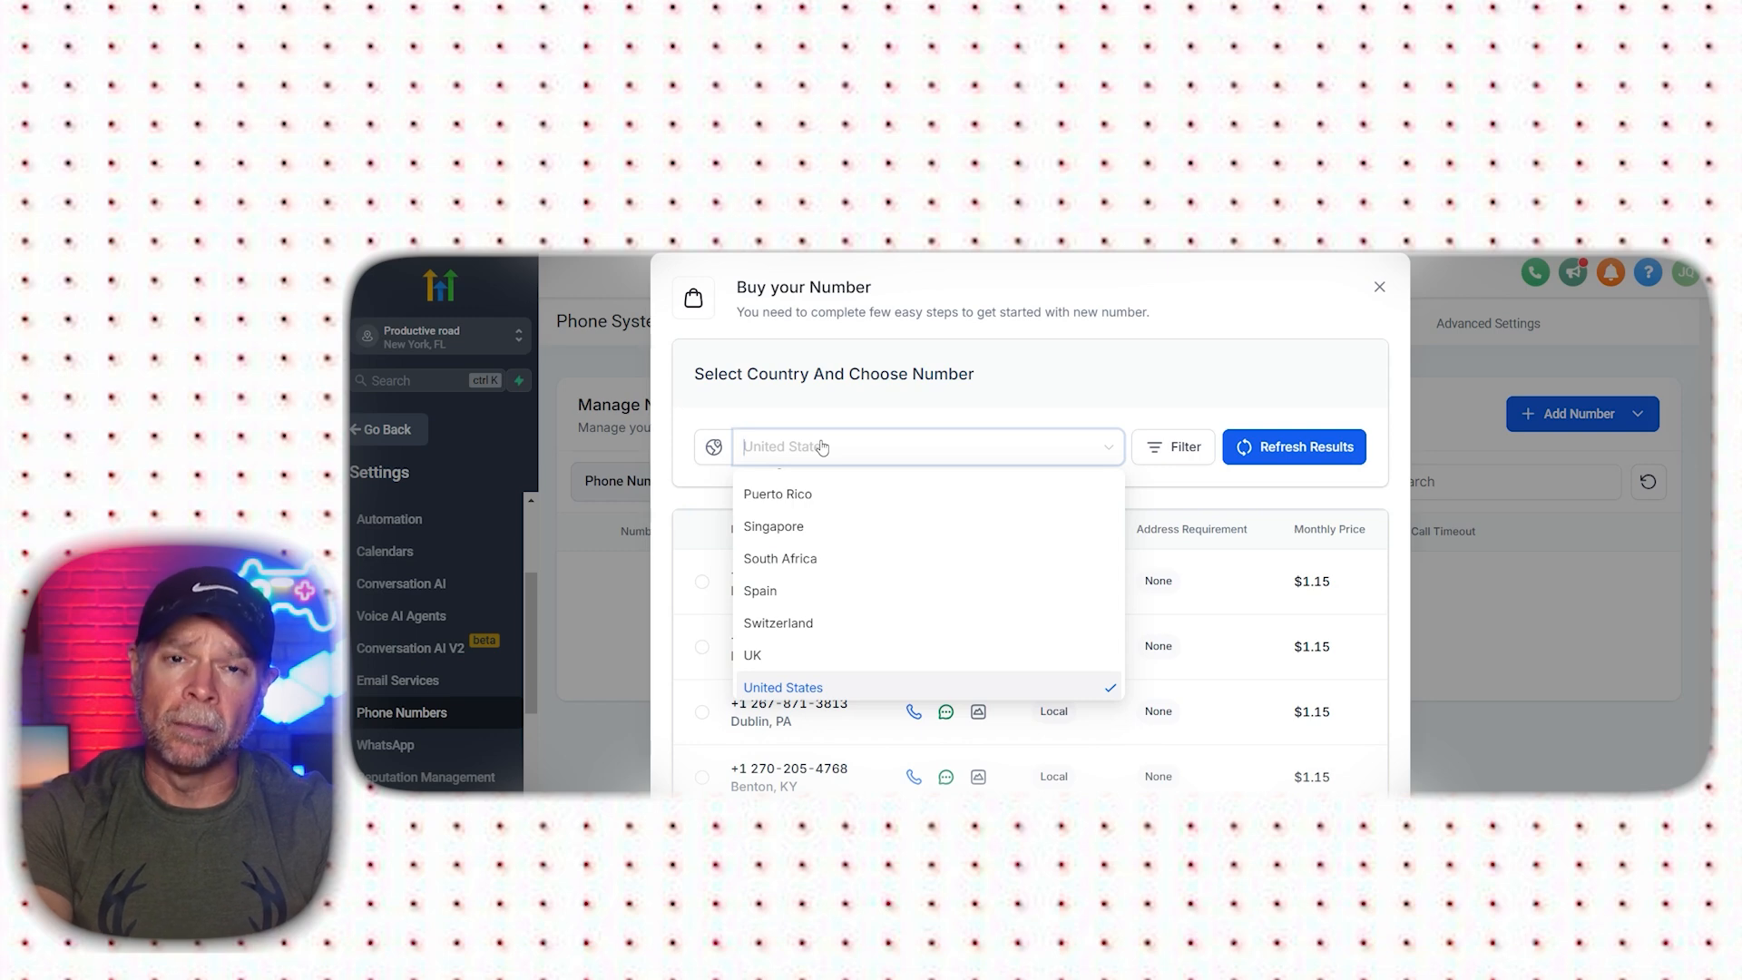
{"action": "left_click", "coordinate": [784, 686]}
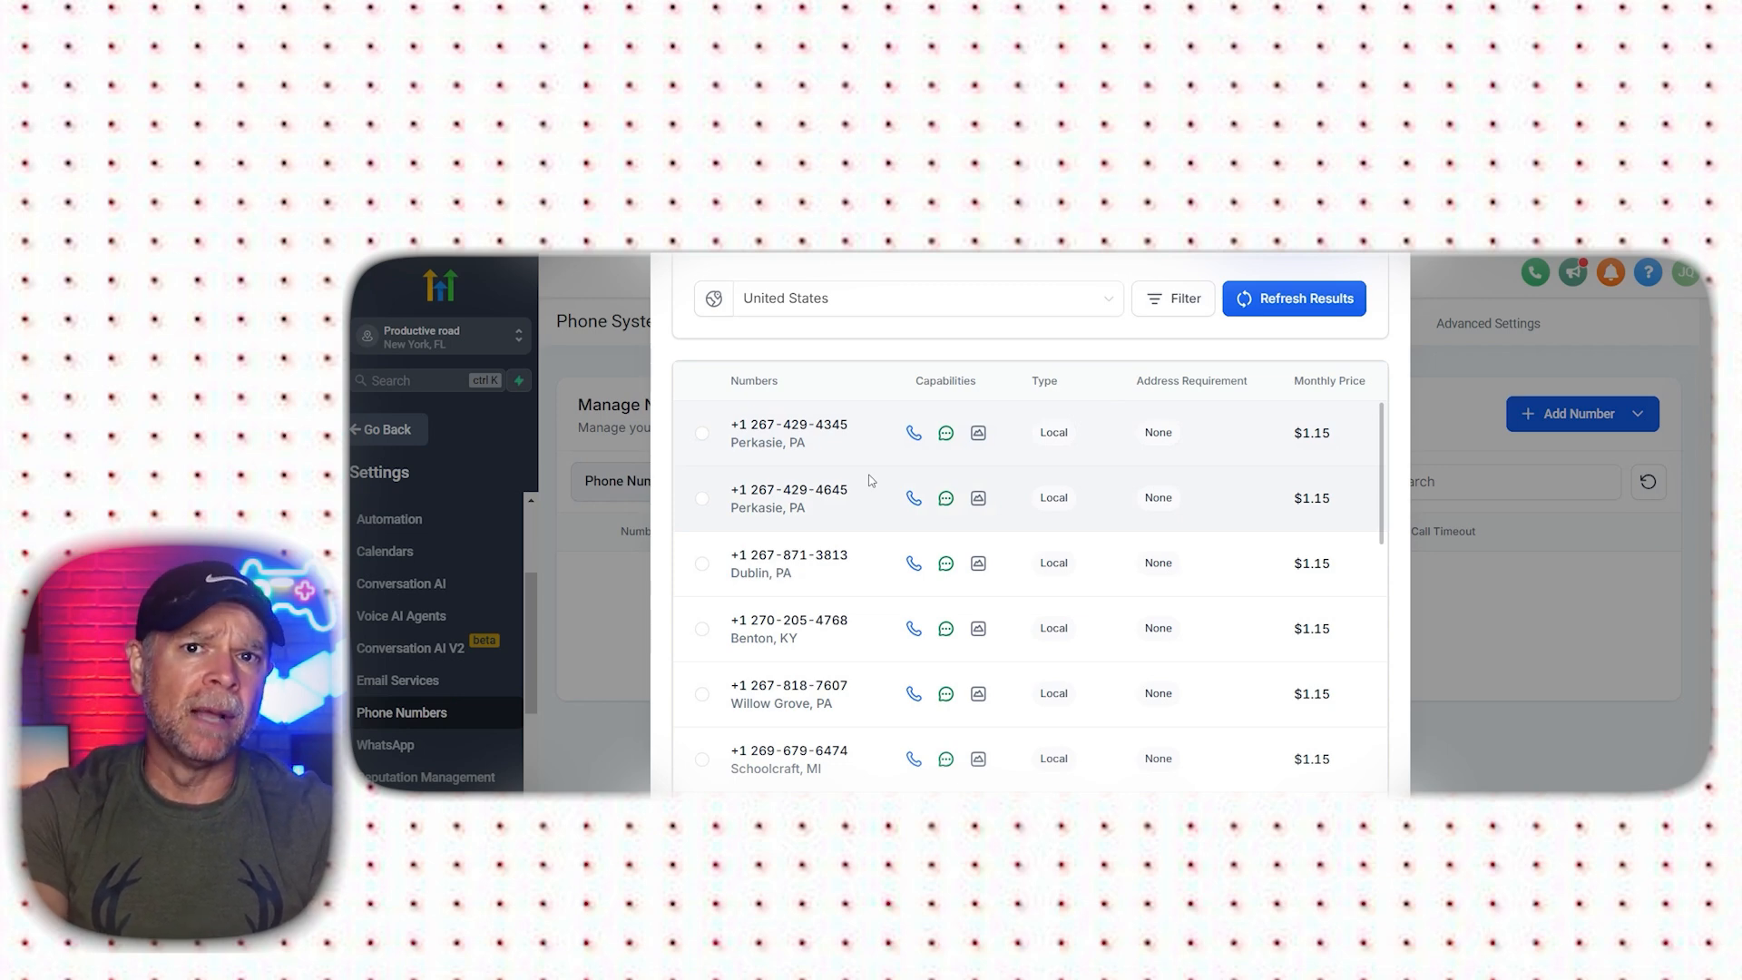
{"action": "left_click", "coordinate": [702, 497]}
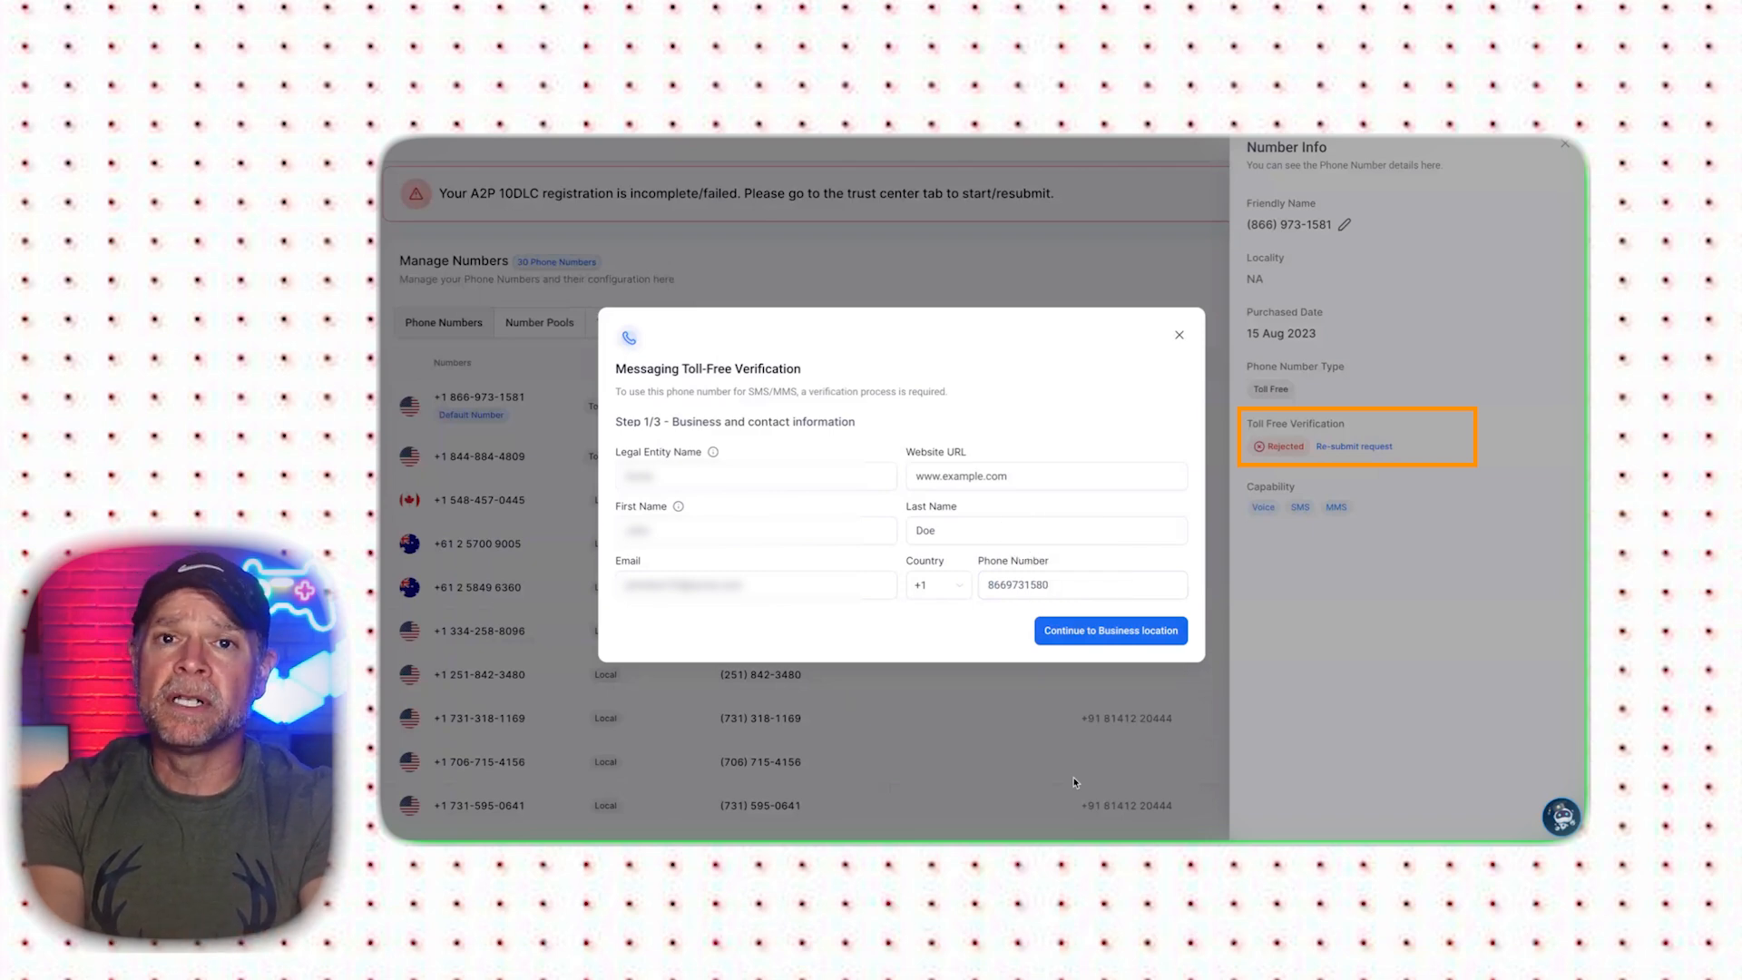
- Continue the toll-free verification through business location to the messaging use case step
{"action": "left_click", "coordinate": [1111, 629]}
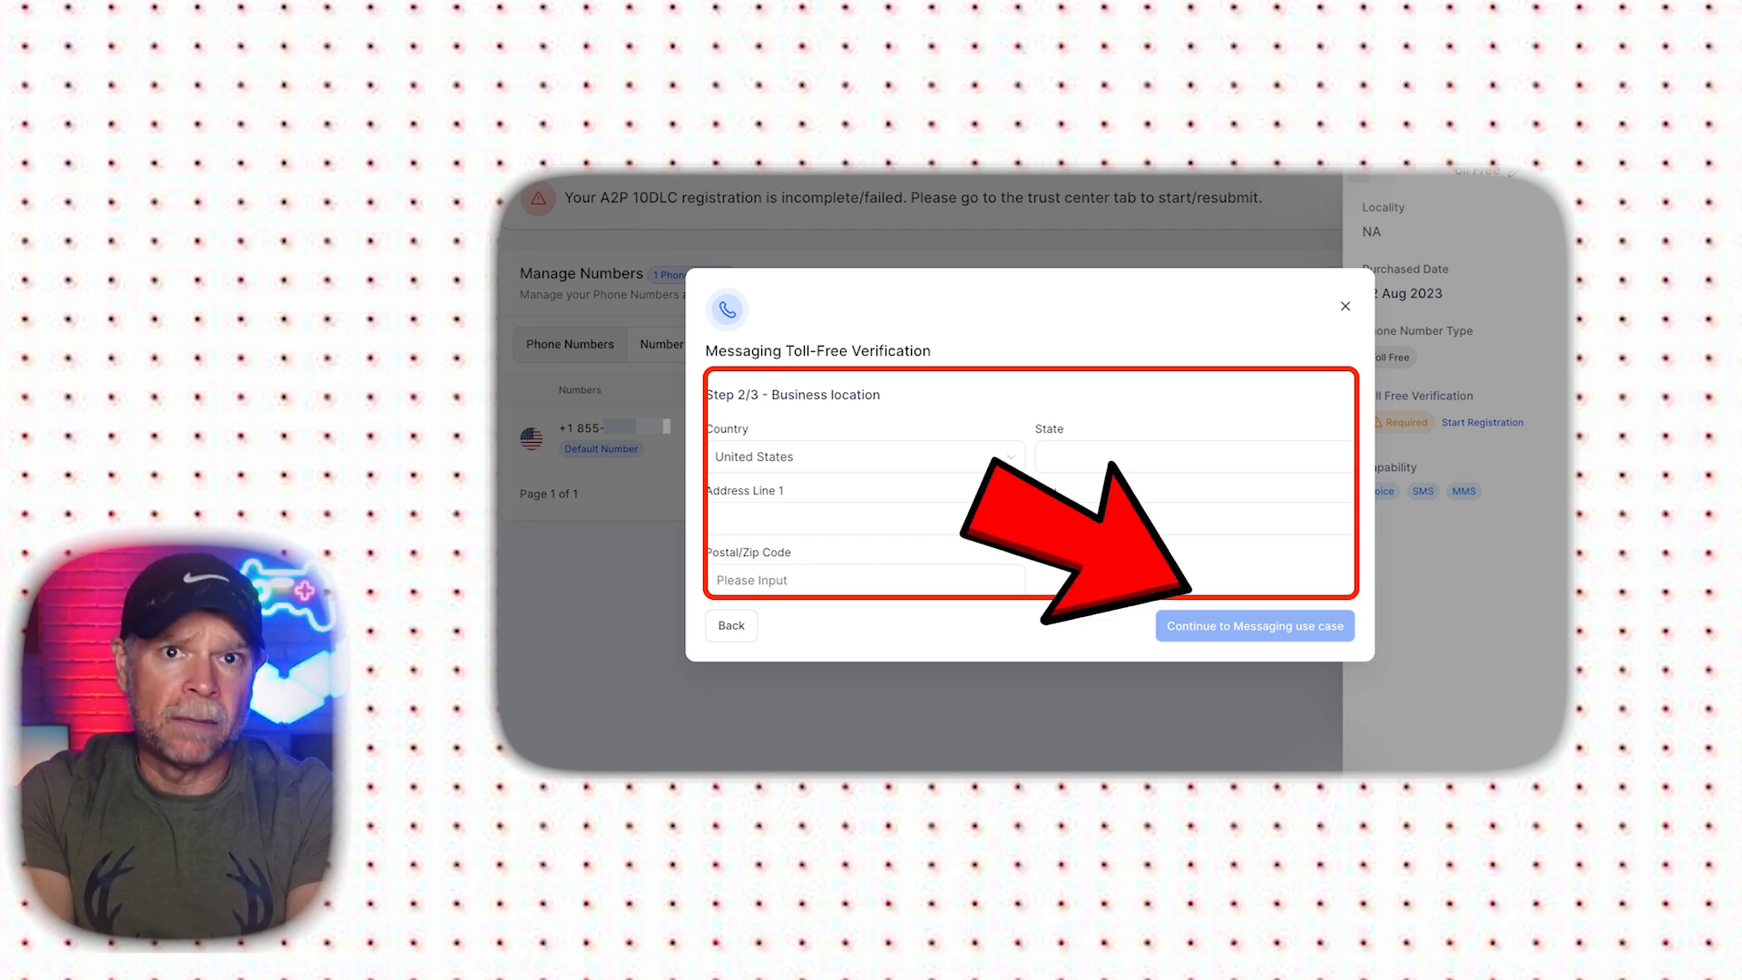
{"action": "left_click", "coordinate": [1254, 626]}
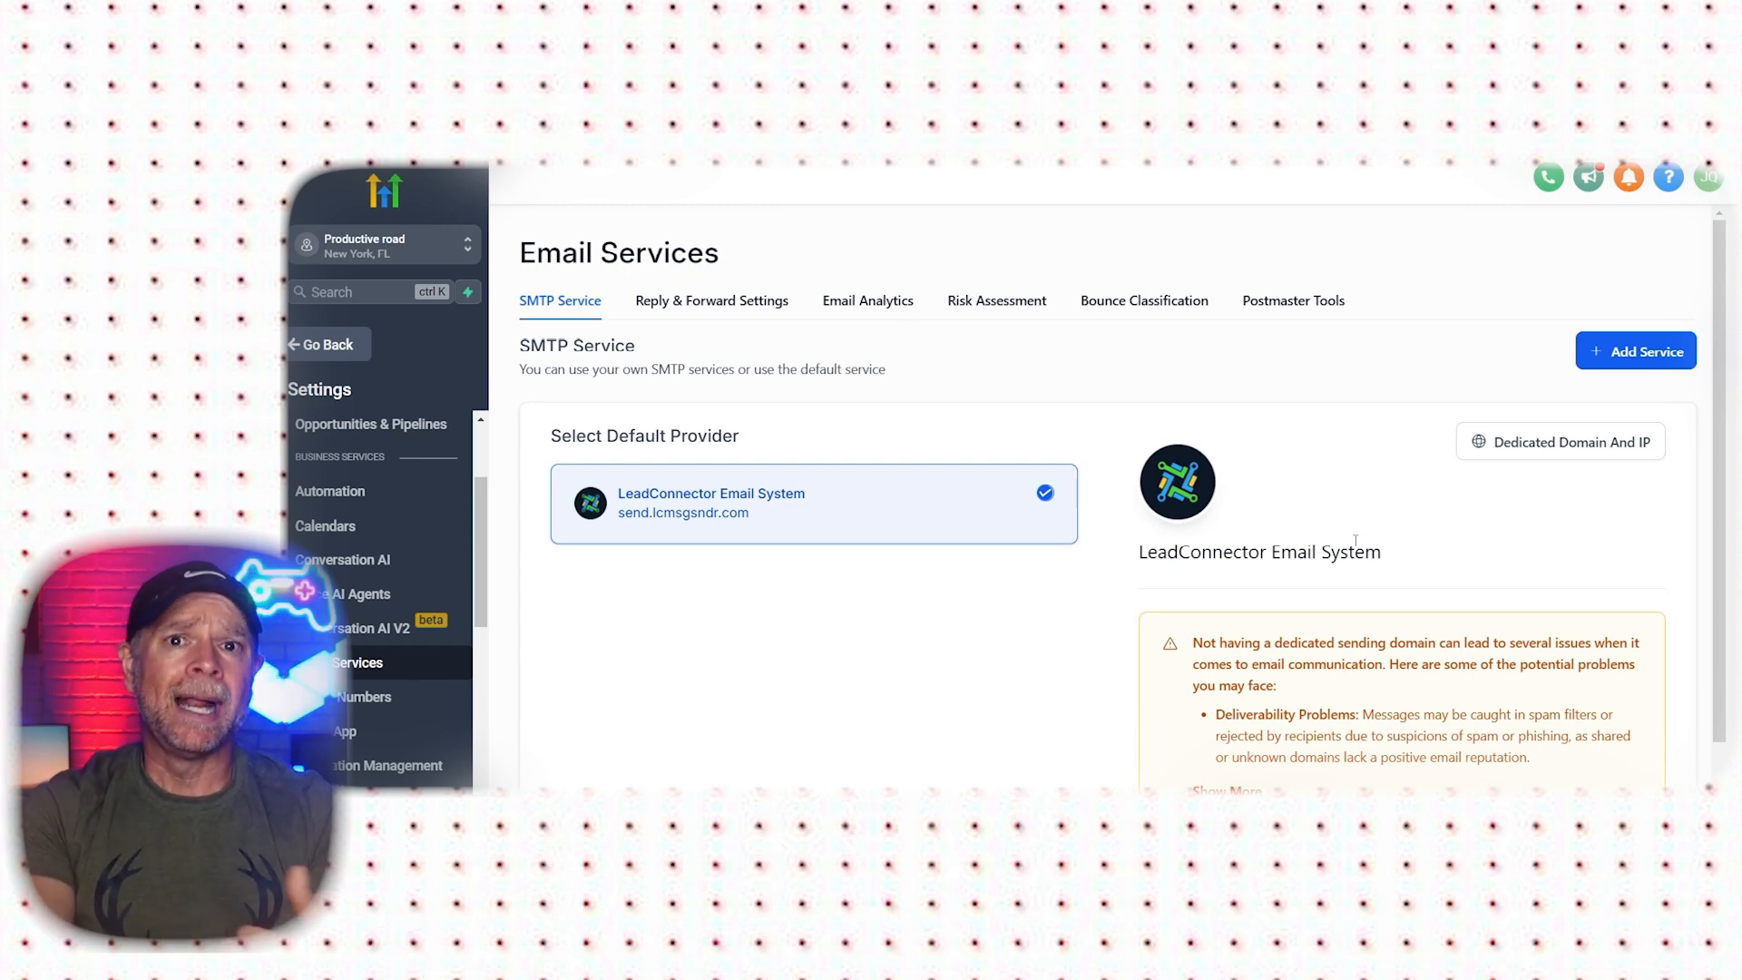
- Go to the dedicated domain page for email sending, which has no domain yet
{"action": "left_click", "coordinate": [1560, 442]}
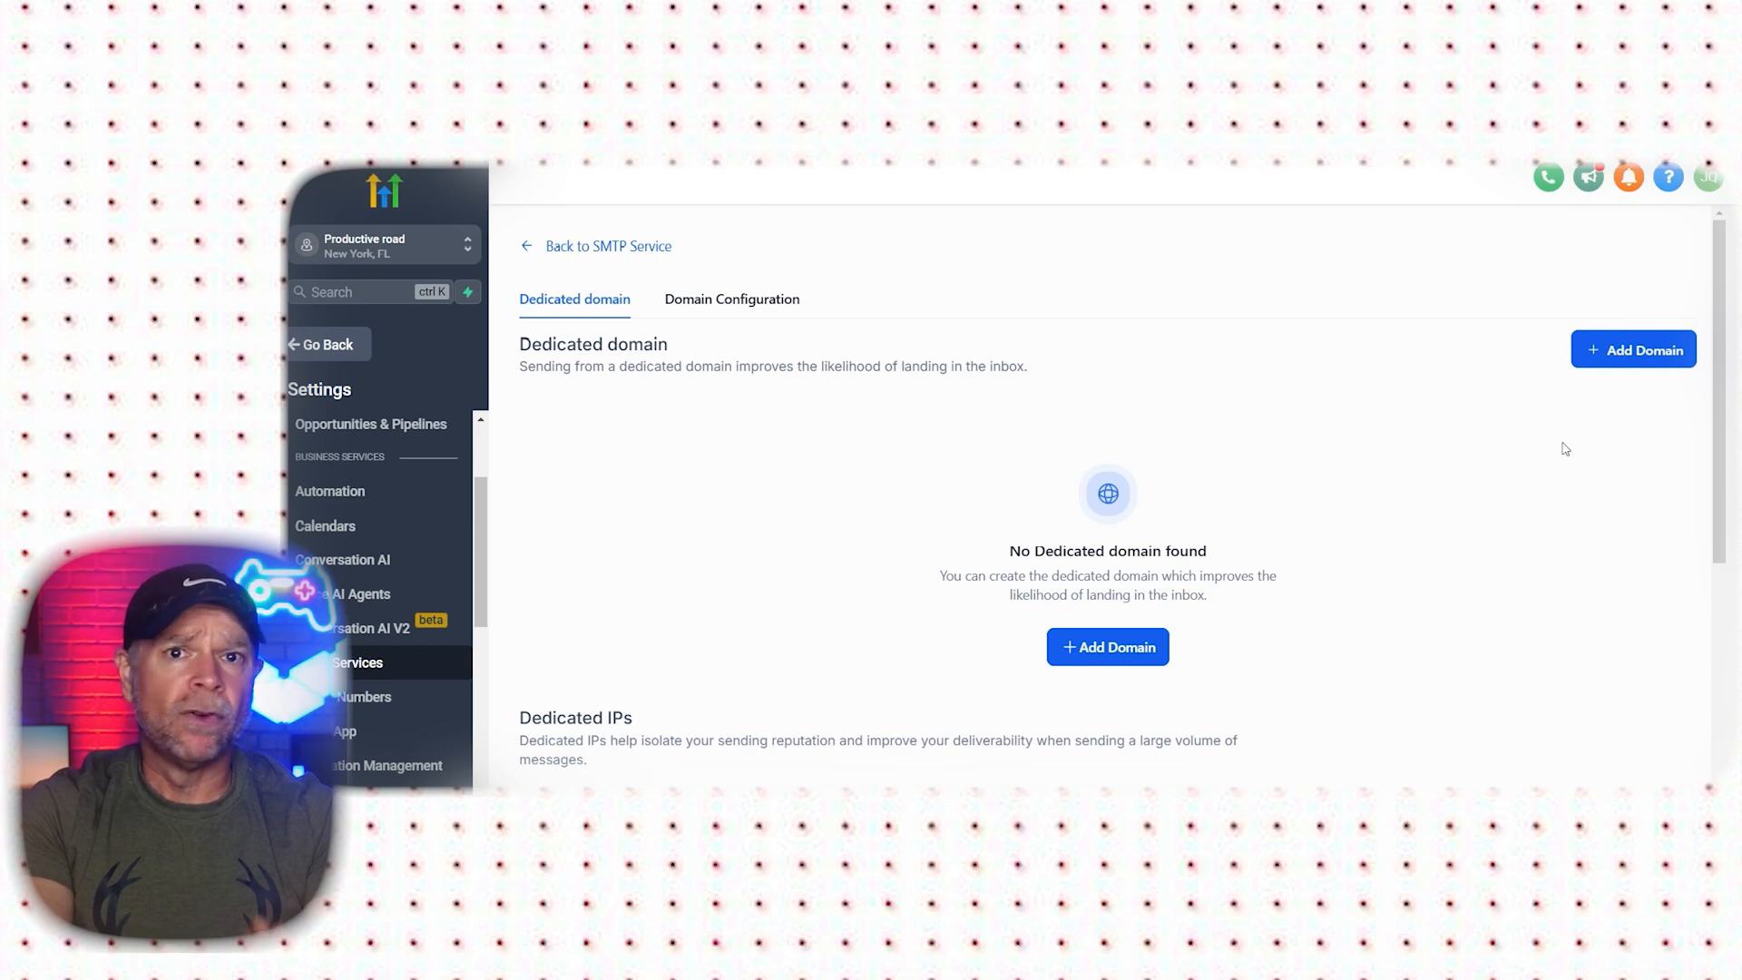
{"action": "mouse_move", "coordinate": [984, 714]}
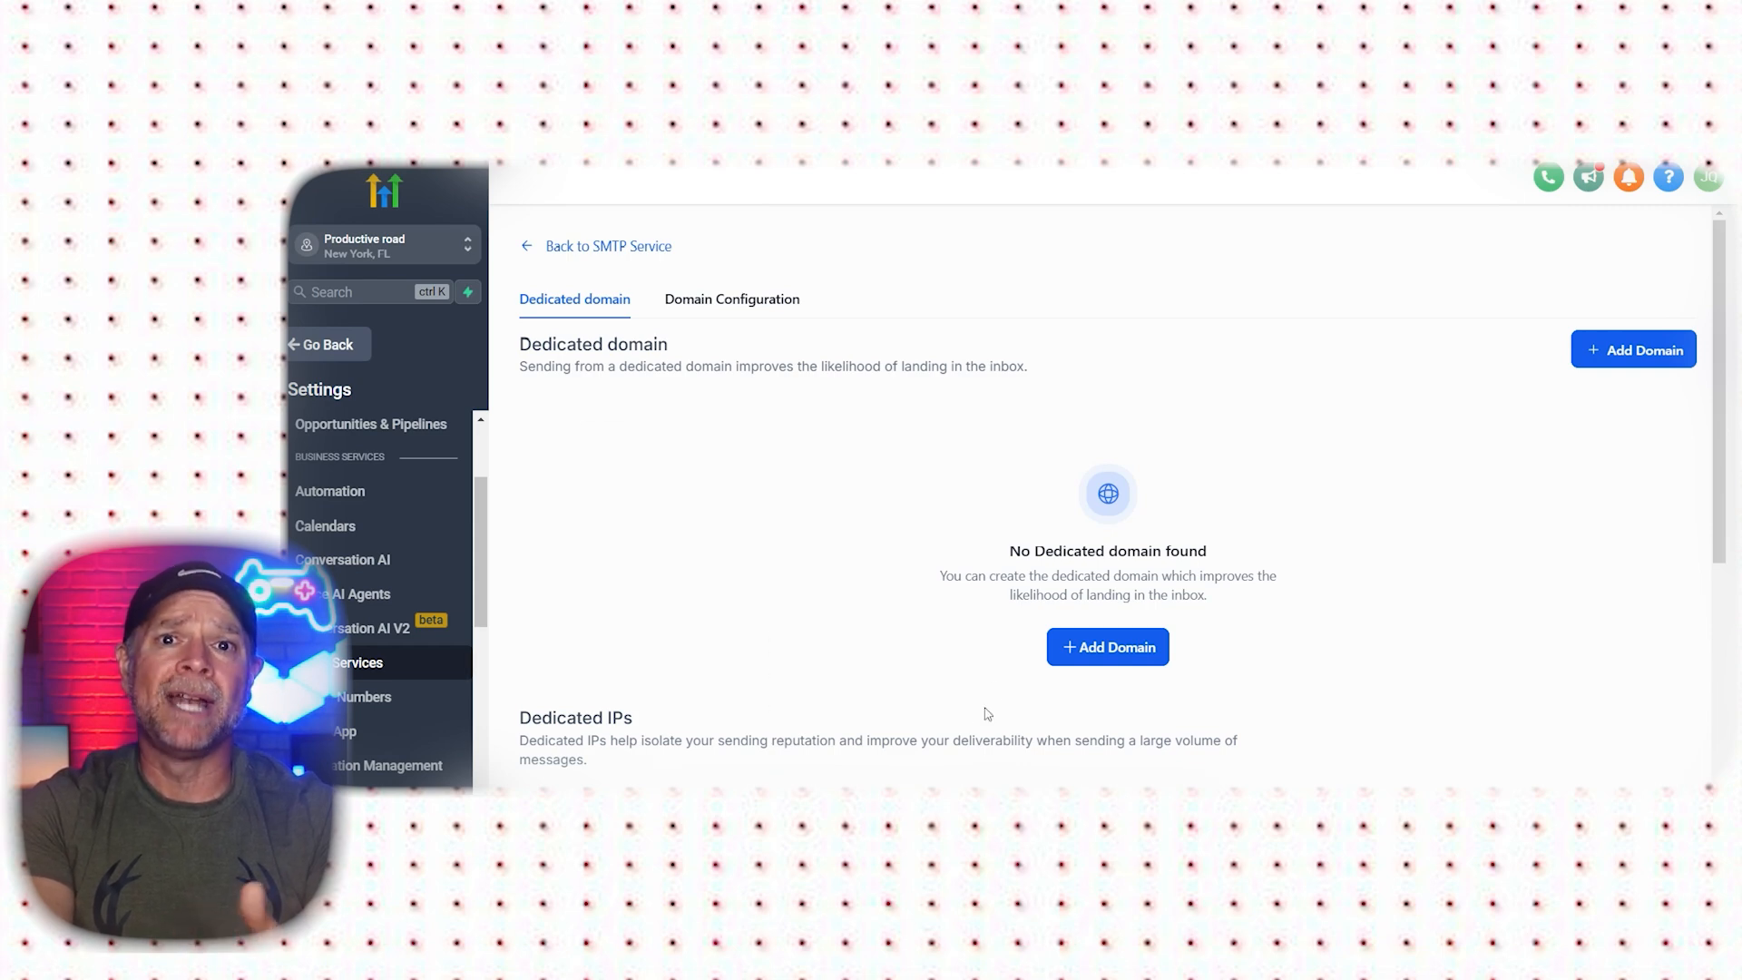
- Add a new dedicated sending domain named replies.speakaboutdigital.info
{"action": "left_click", "coordinate": [1107, 646]}
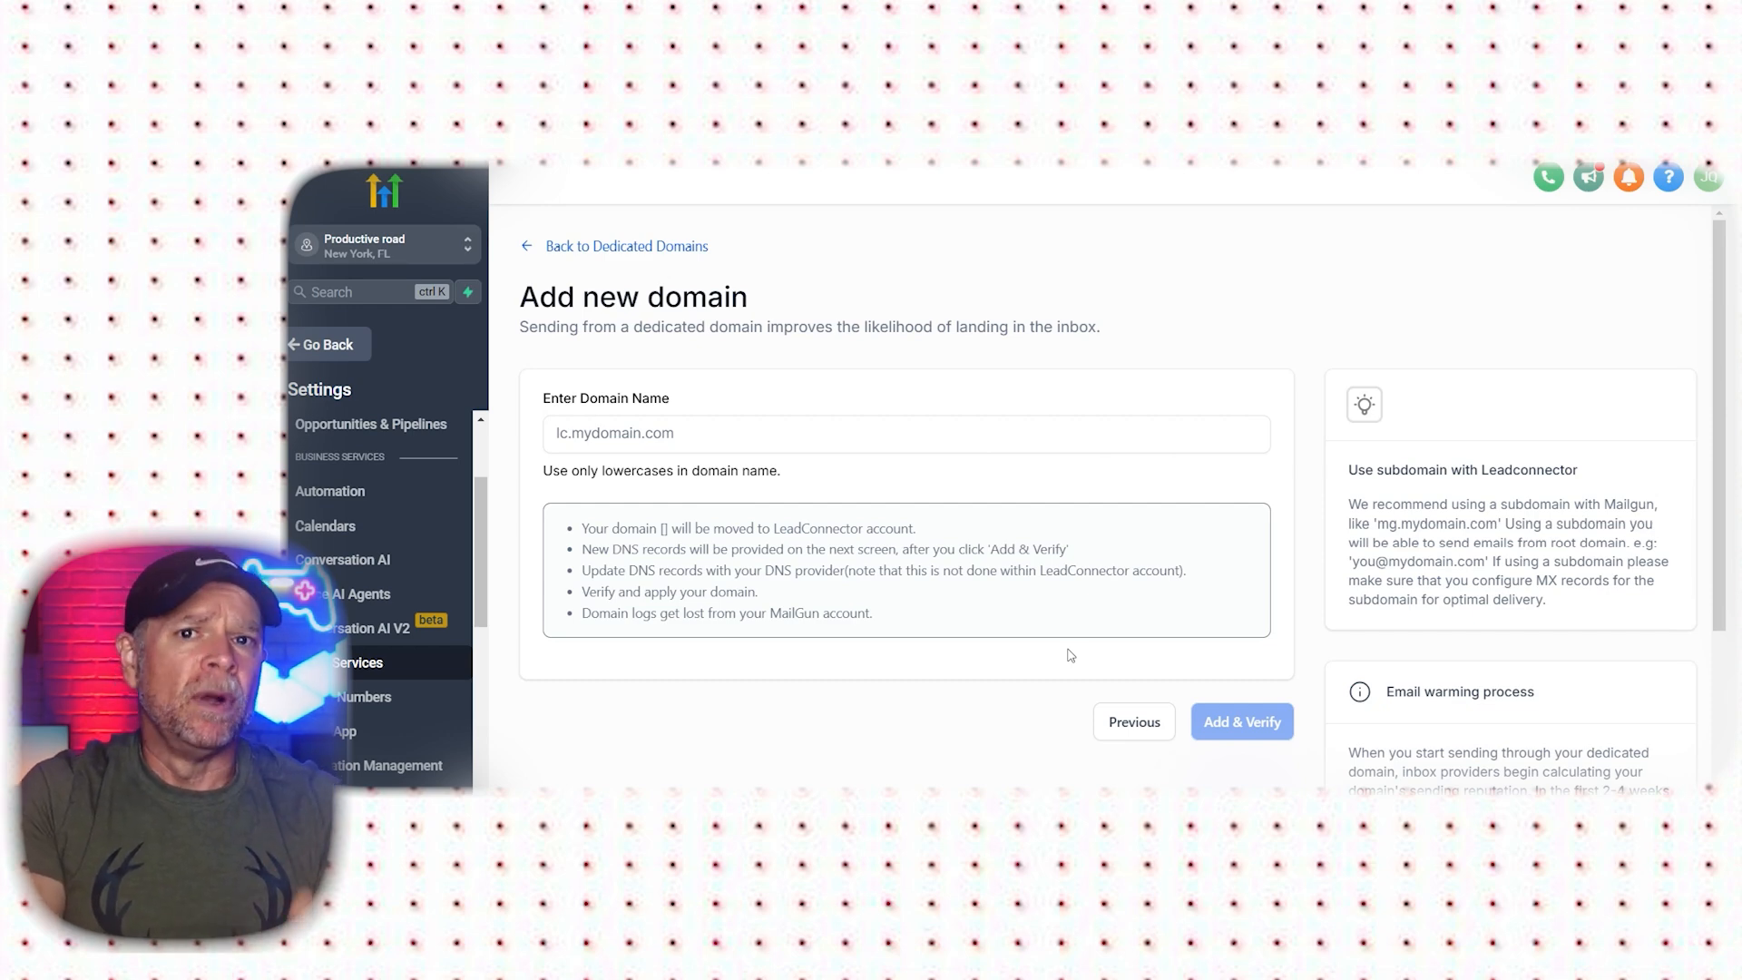
{"action": "type", "text": "replies.speakaboutdigital.info"}
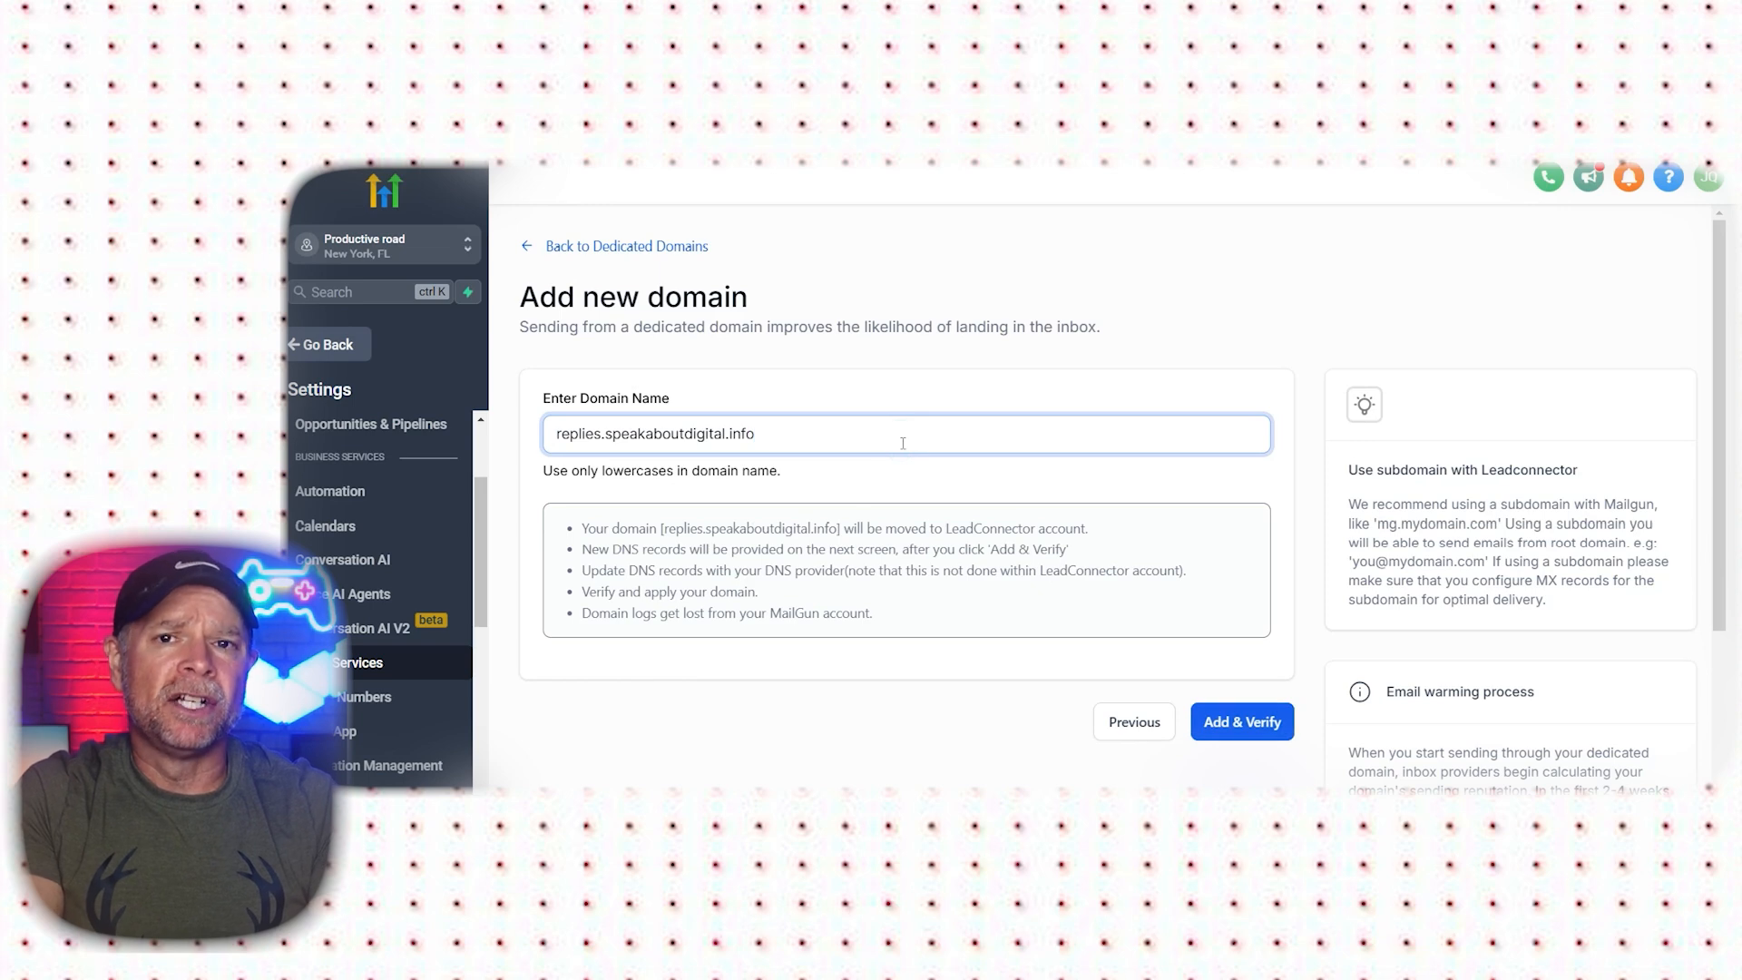
{"action": "mouse_move", "coordinate": [1156, 656]}
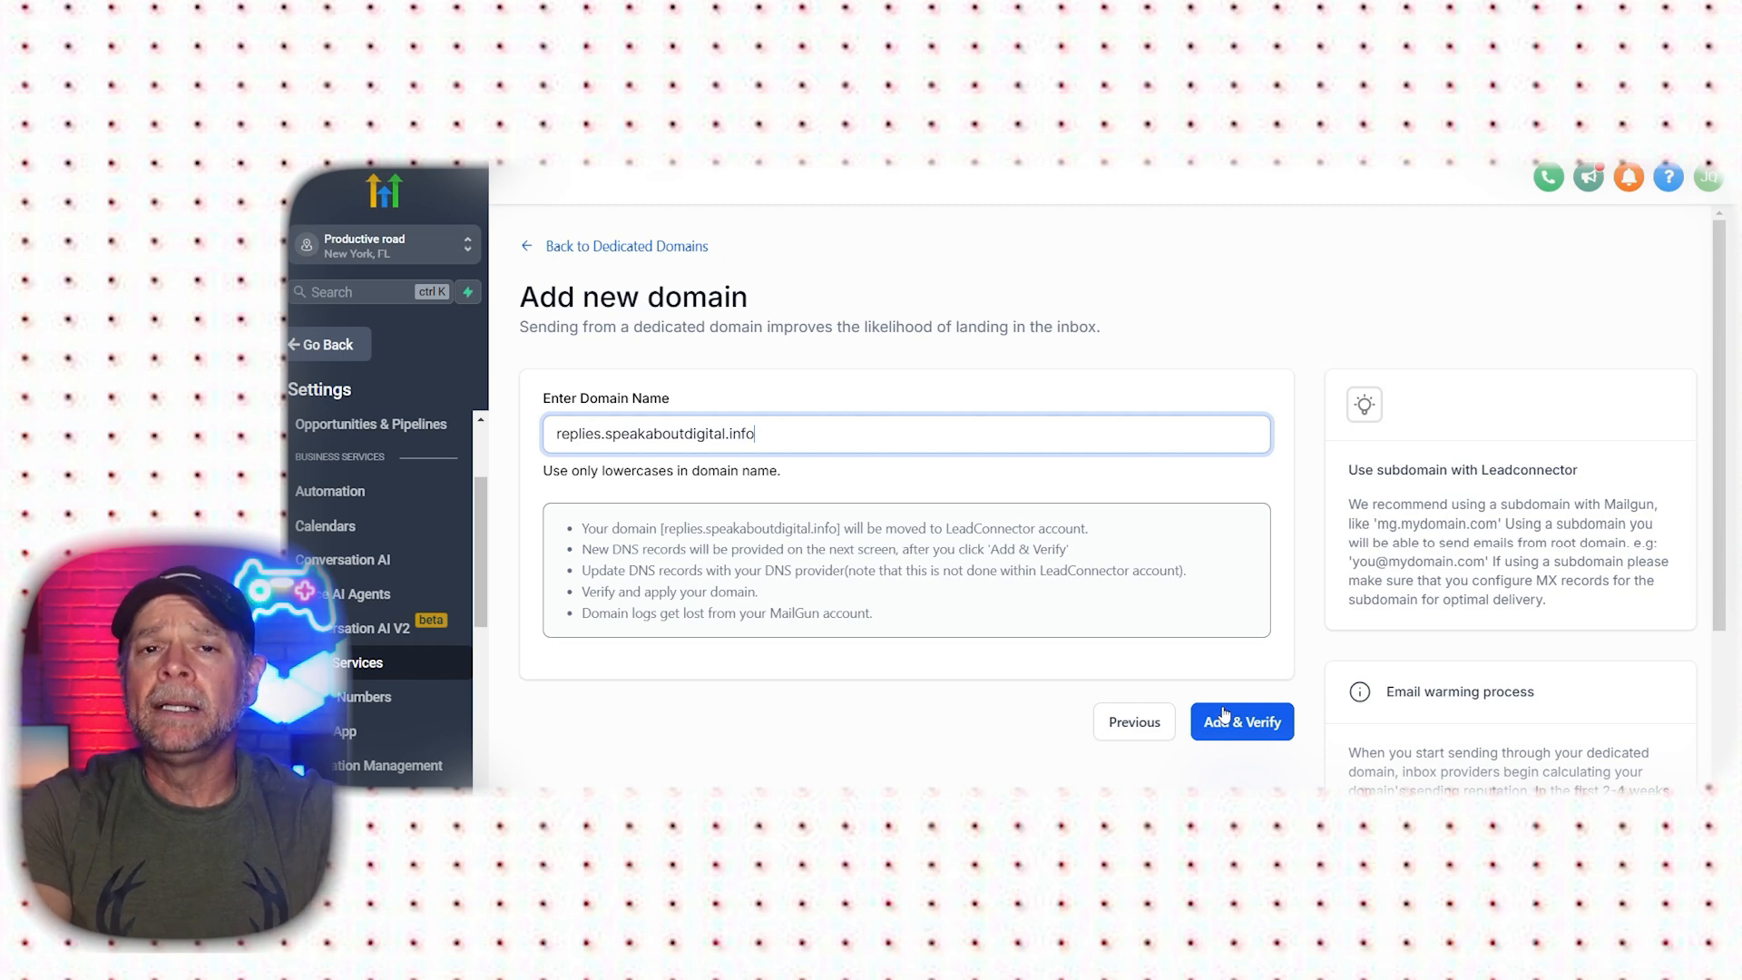
- Submit the domain for verification and choose to add its DNS records manually
{"action": "left_click", "coordinate": [1241, 720]}
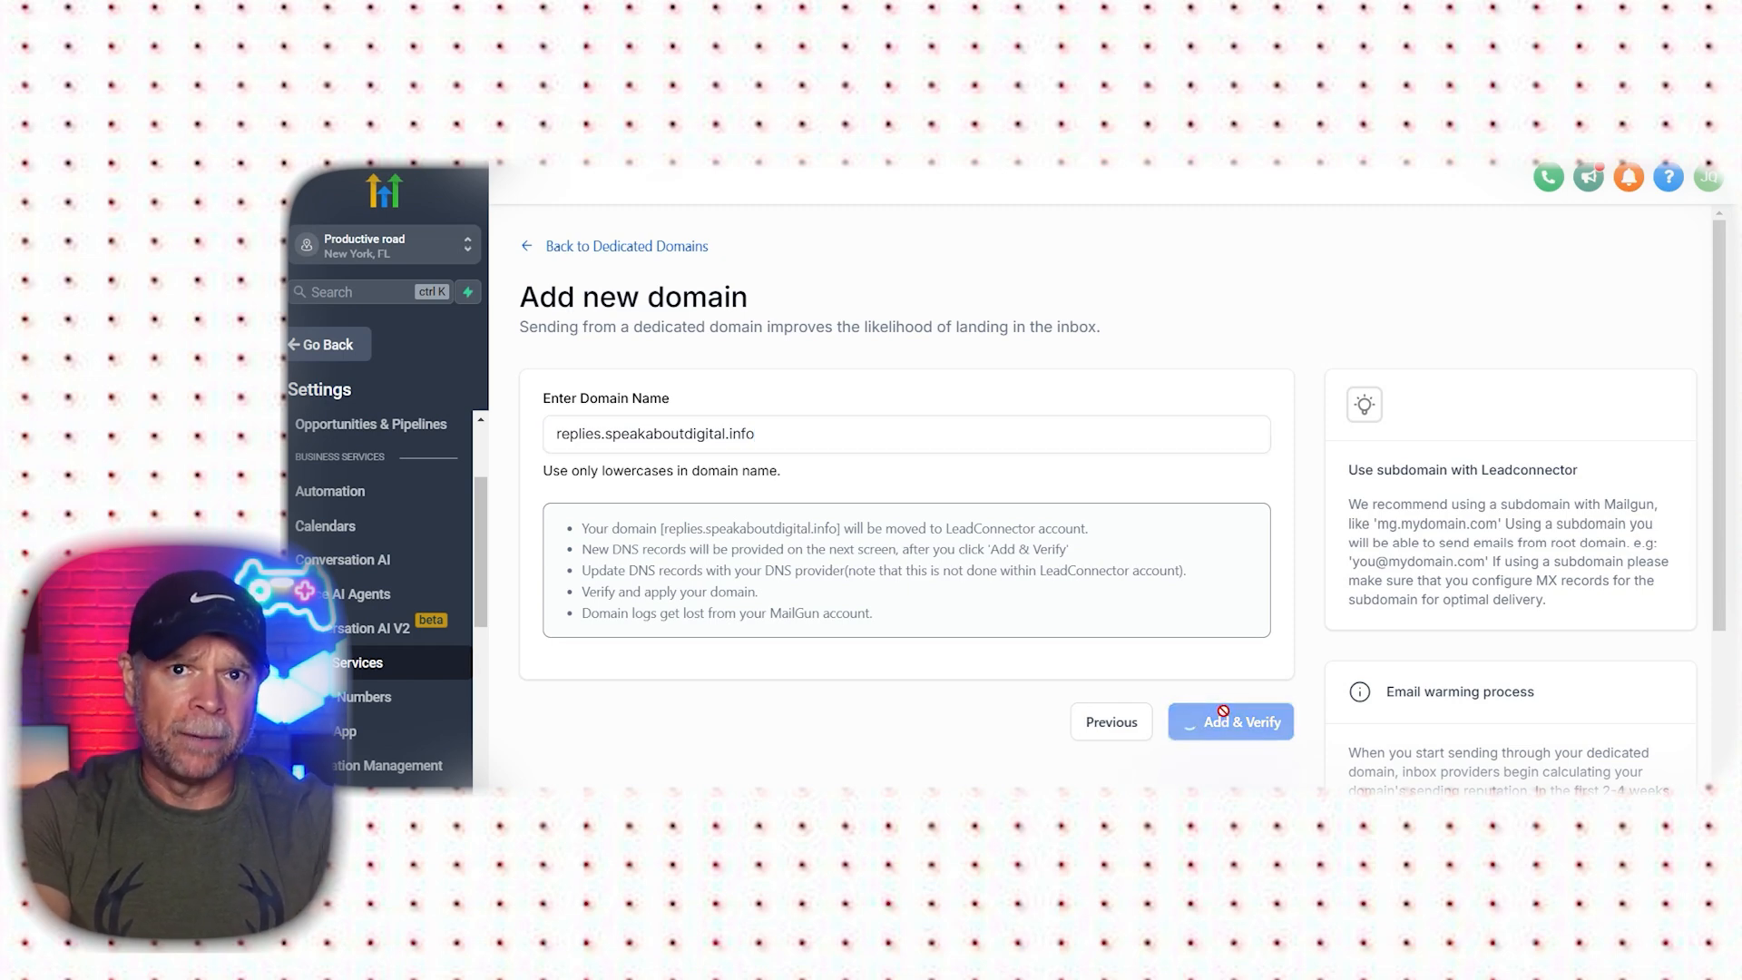
{"action": "left_click", "coordinate": [1241, 720]}
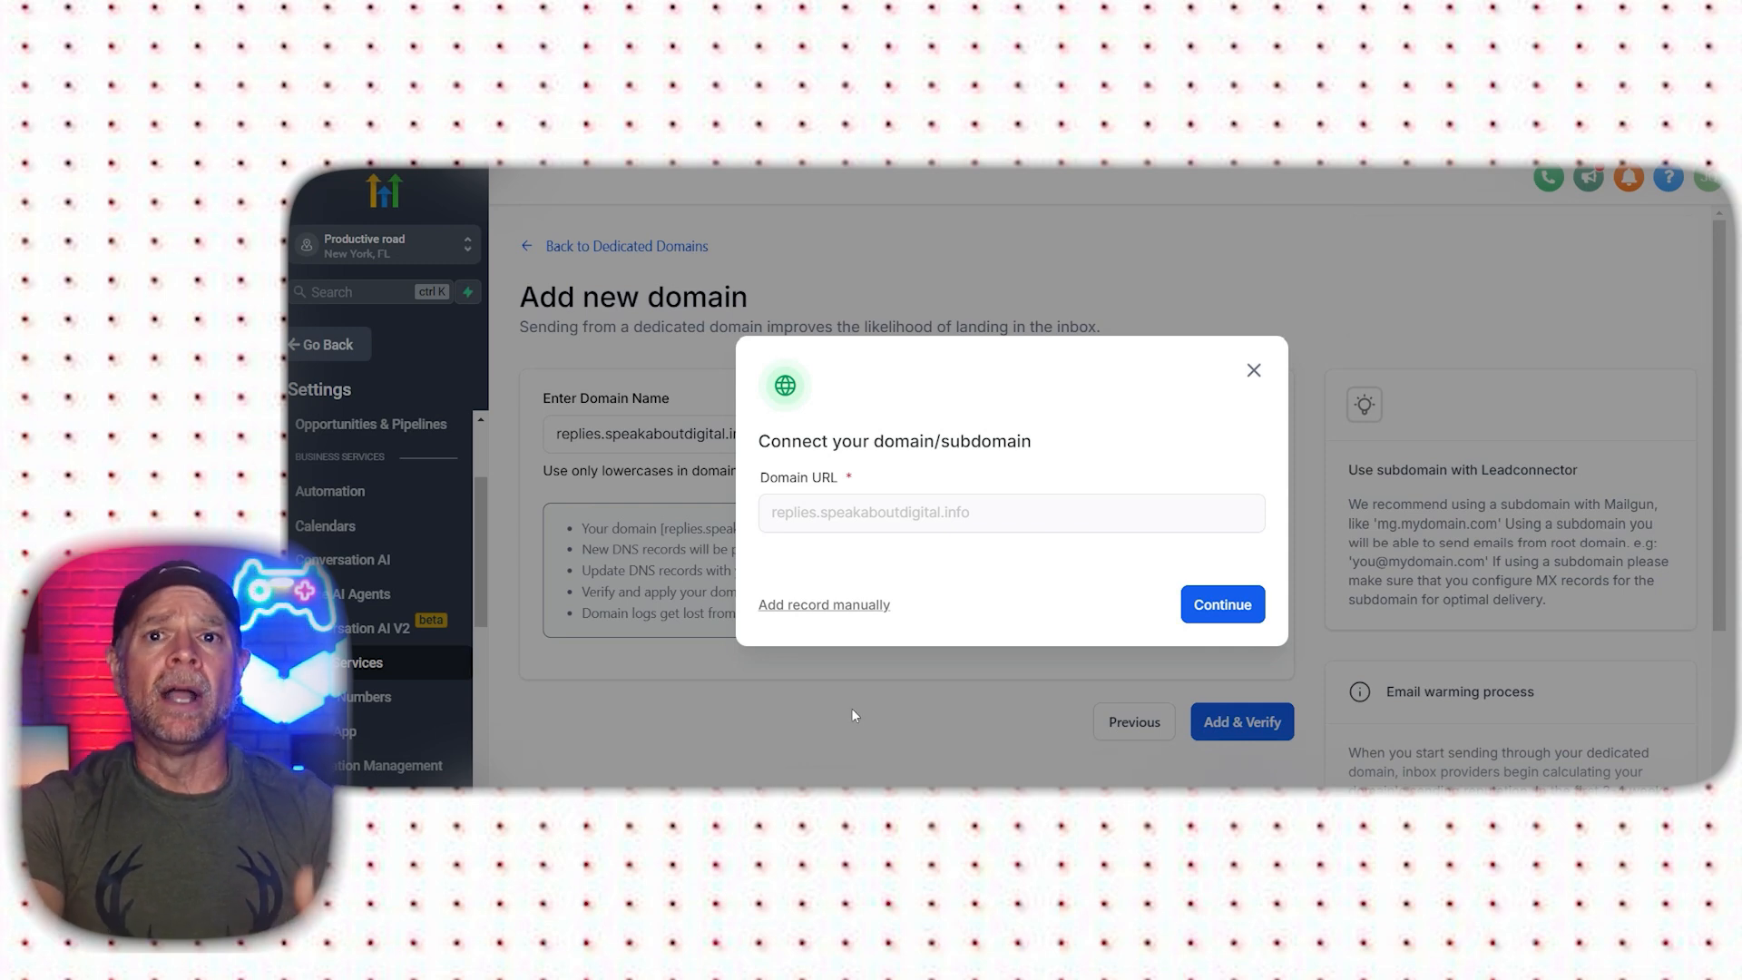
{"action": "left_click", "coordinate": [824, 604]}
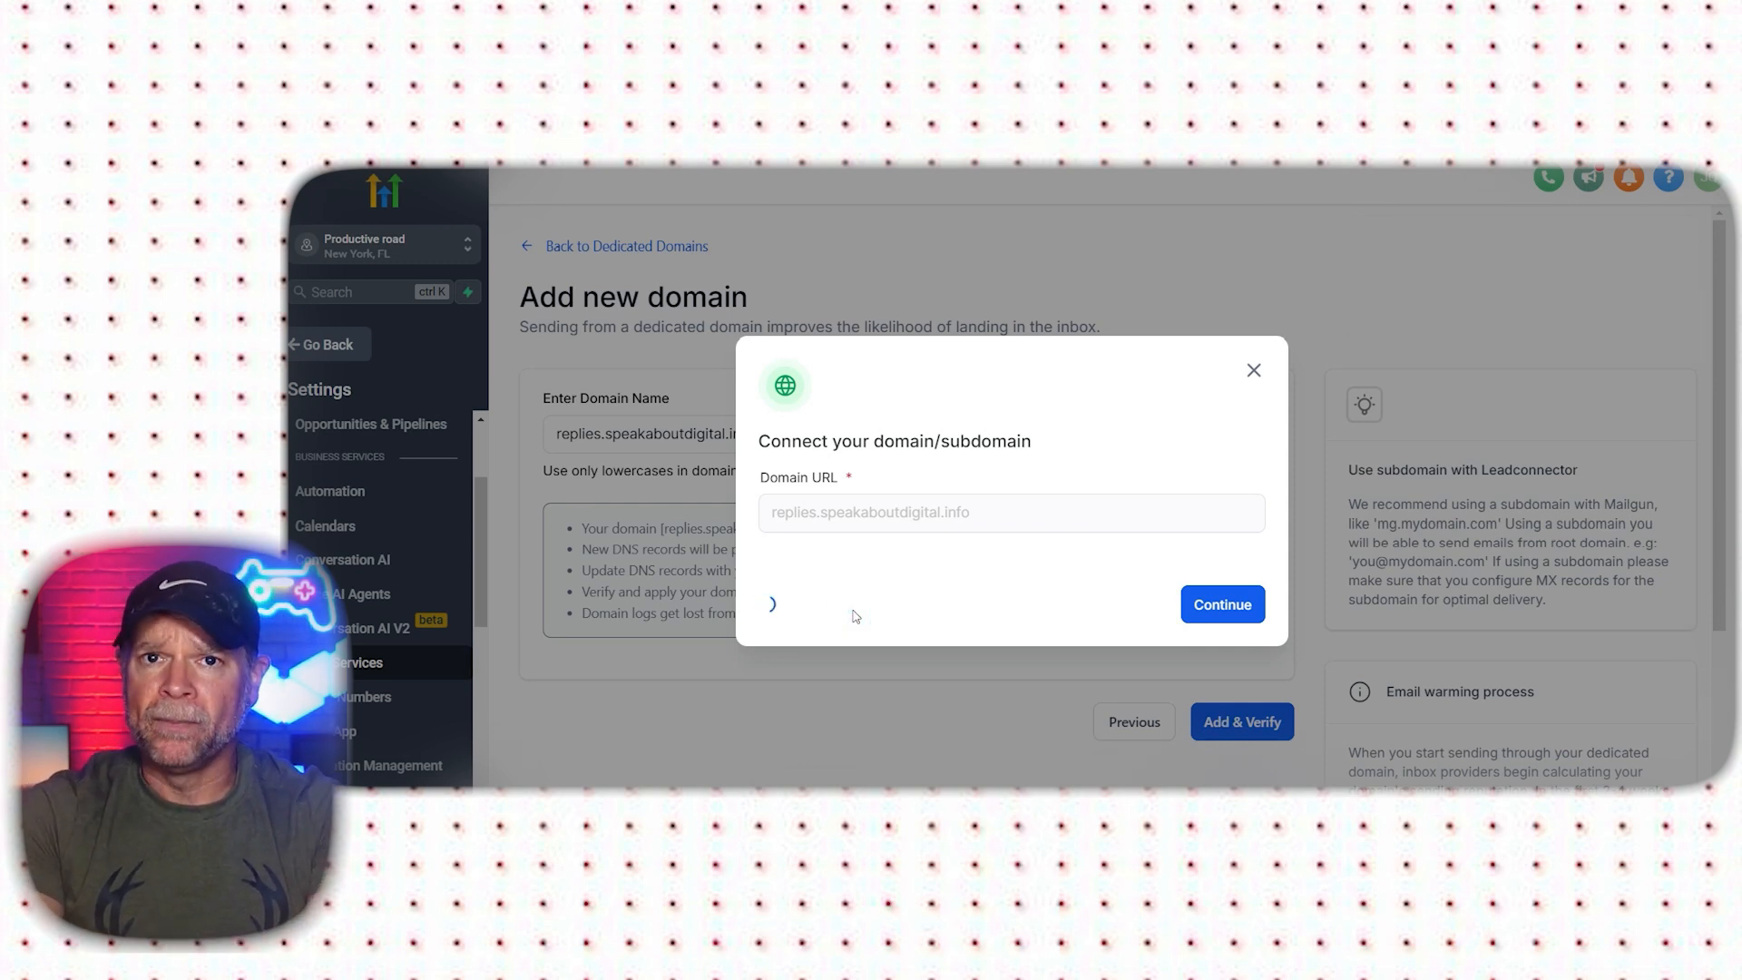
- Show the manual DNS records for the subdomain: two TXT, one CNAME and two MX entries
{"action": "left_click", "coordinate": [1219, 604]}
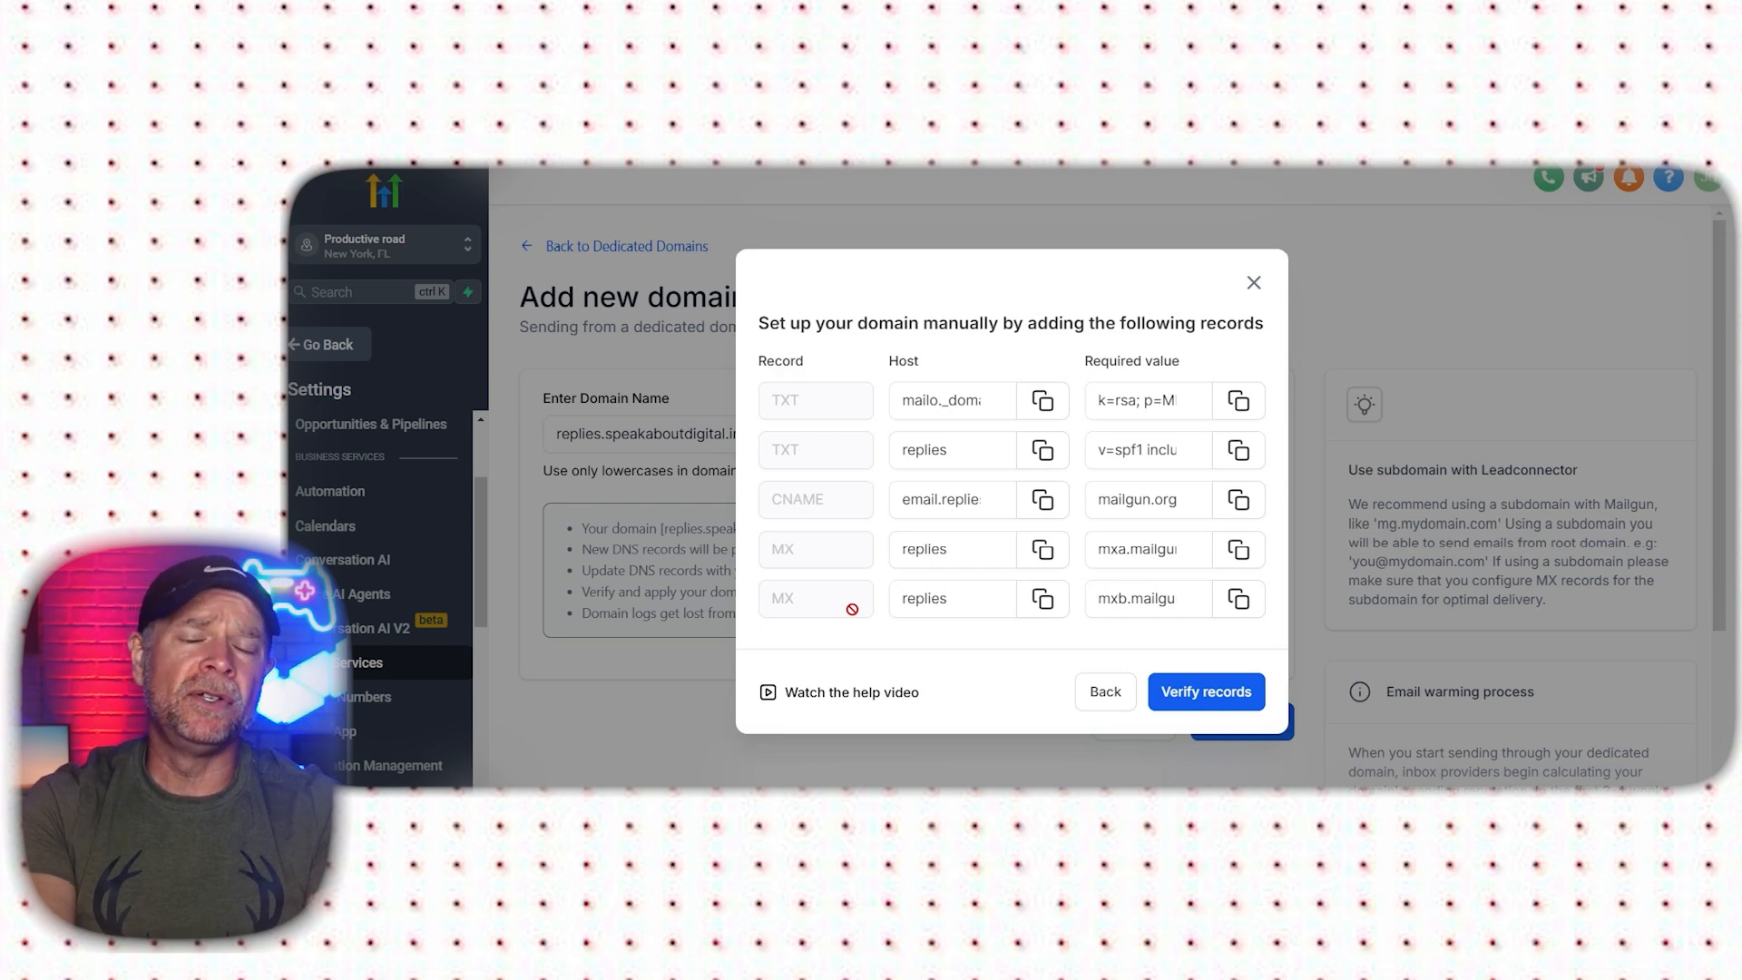
- Verify the DNS records and proceed to the verification page for replies.speakaboutdigital.info
{"action": "left_click", "coordinate": [1205, 691]}
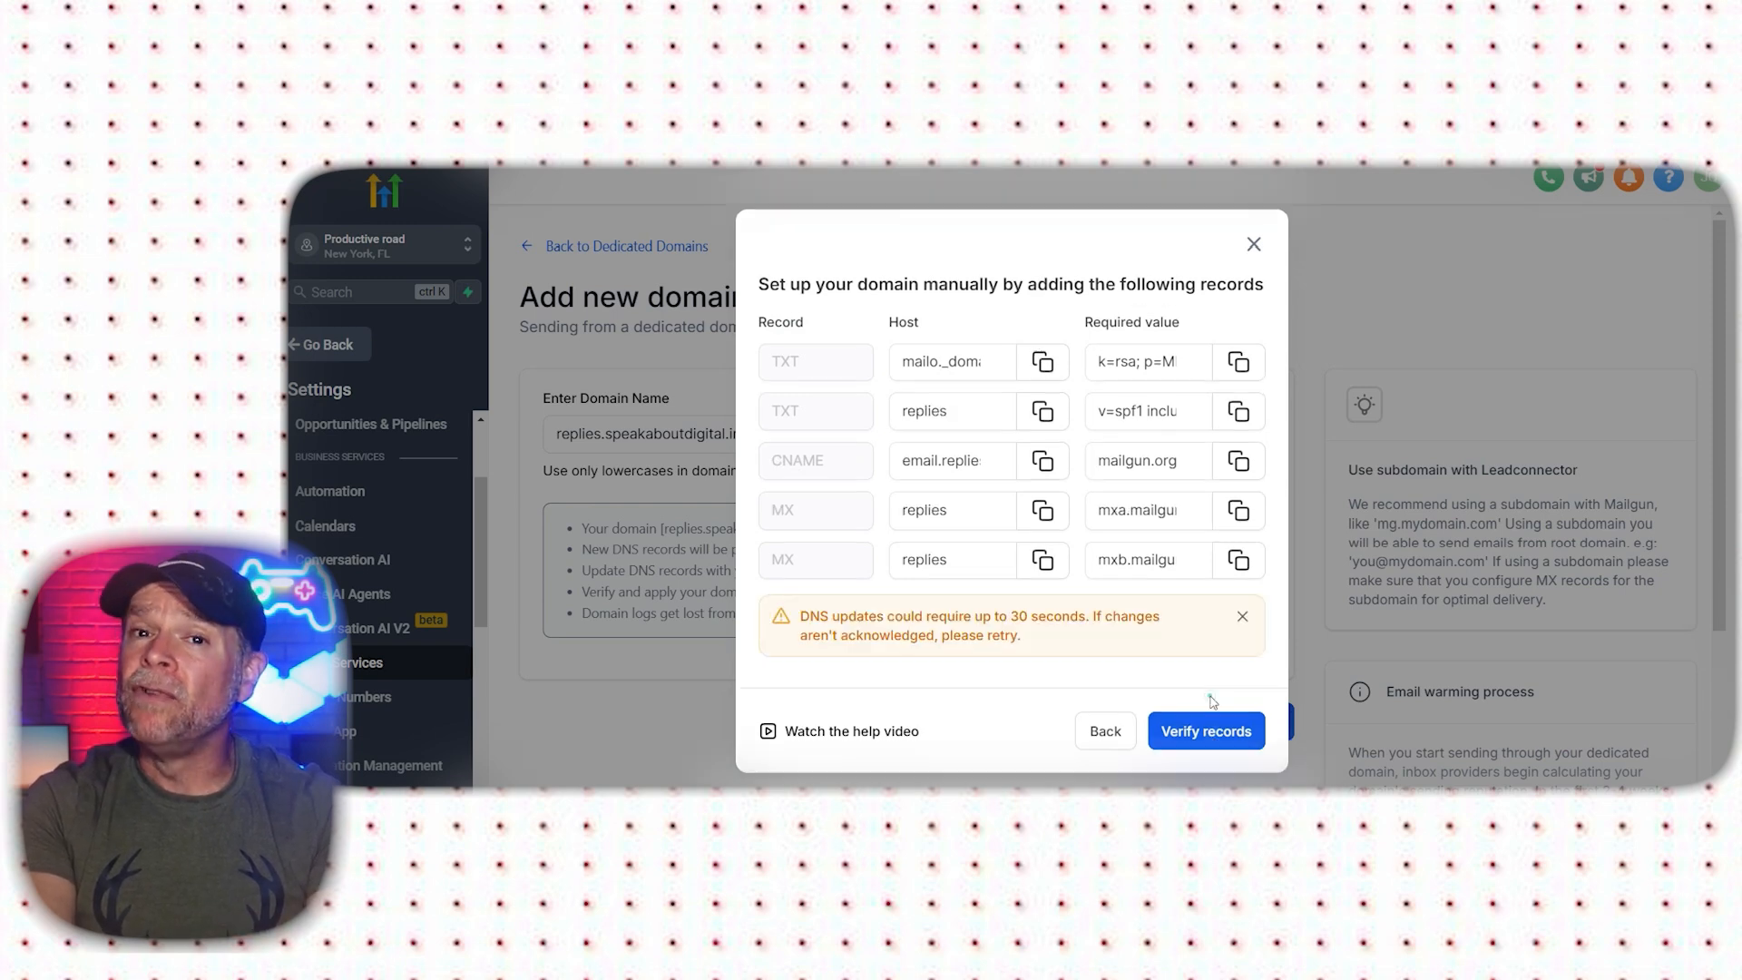
{"action": "left_click", "coordinate": [1205, 730]}
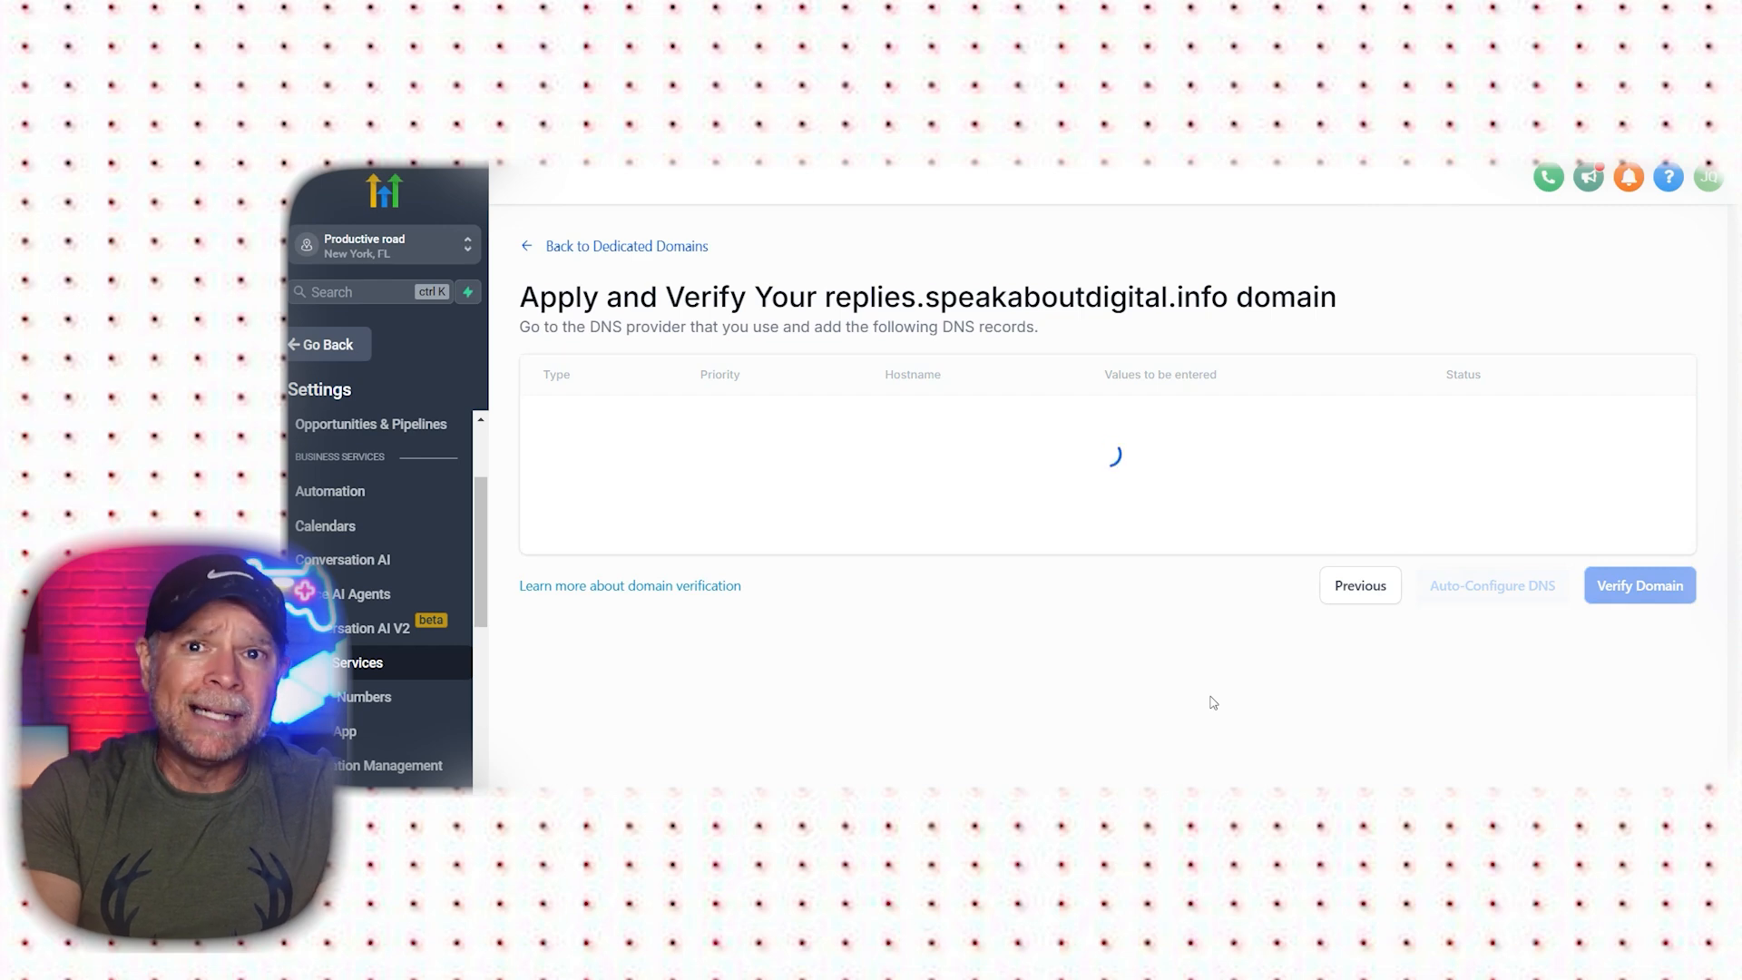
{"action": "left_click", "coordinate": [1638, 586]}
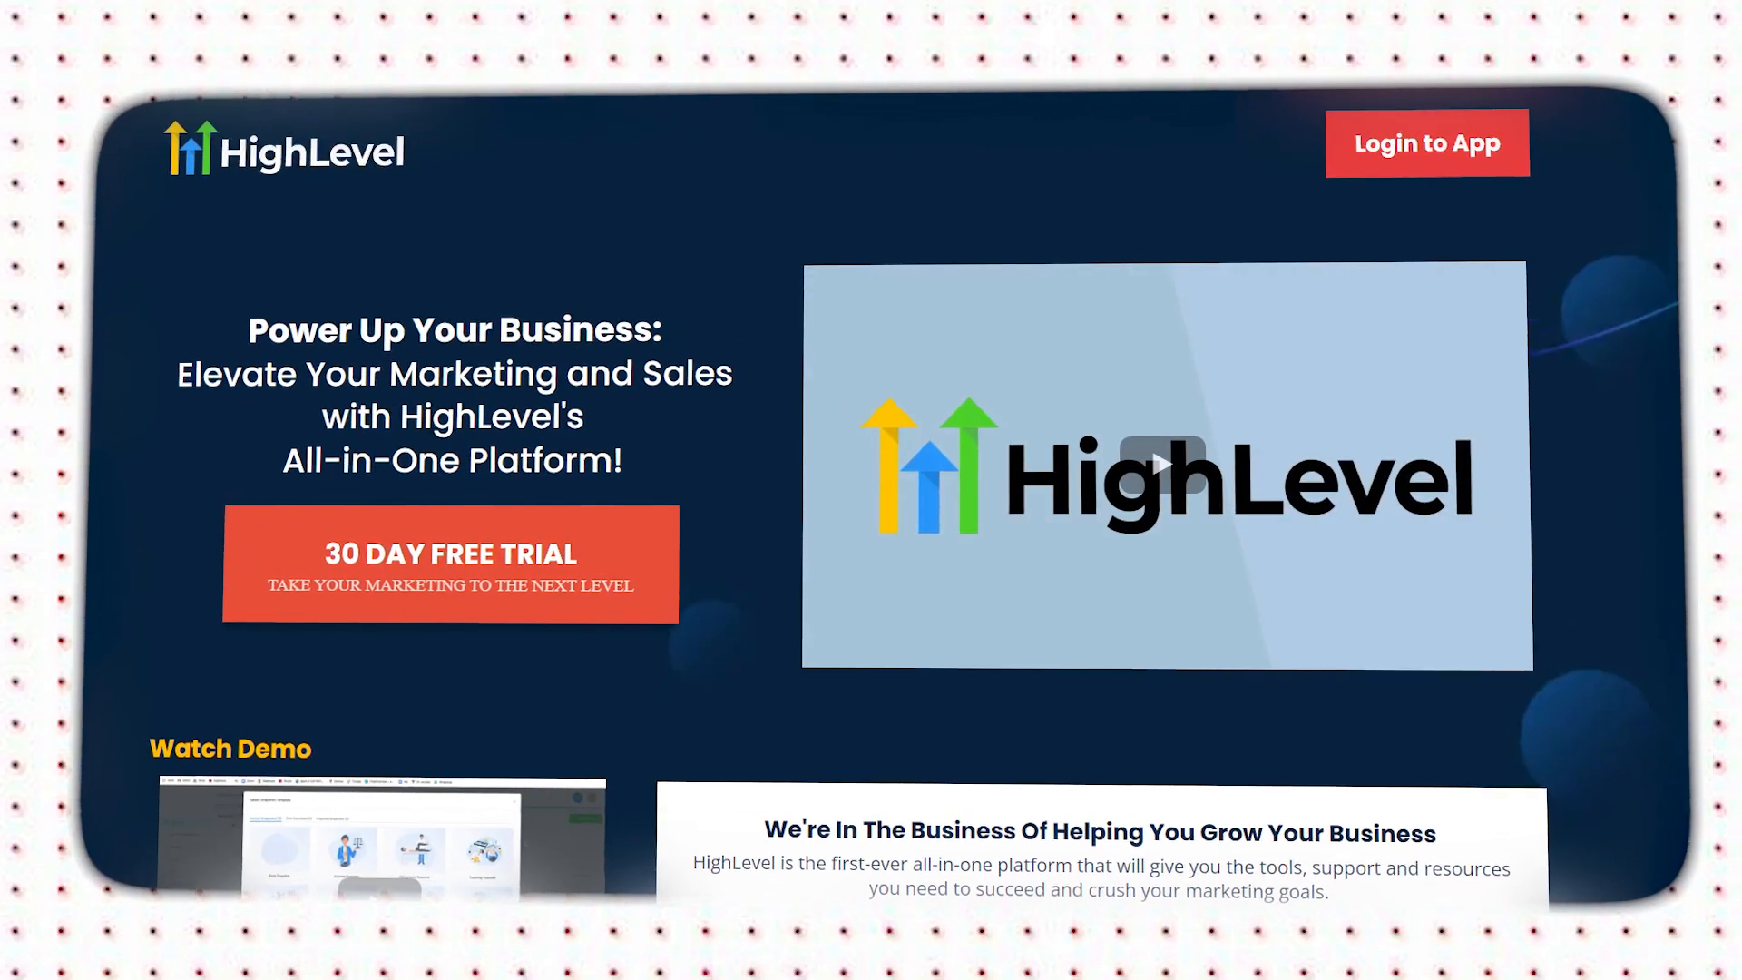
{"action": "scroll", "scroll_direction": "up", "scroll_amount": 3}
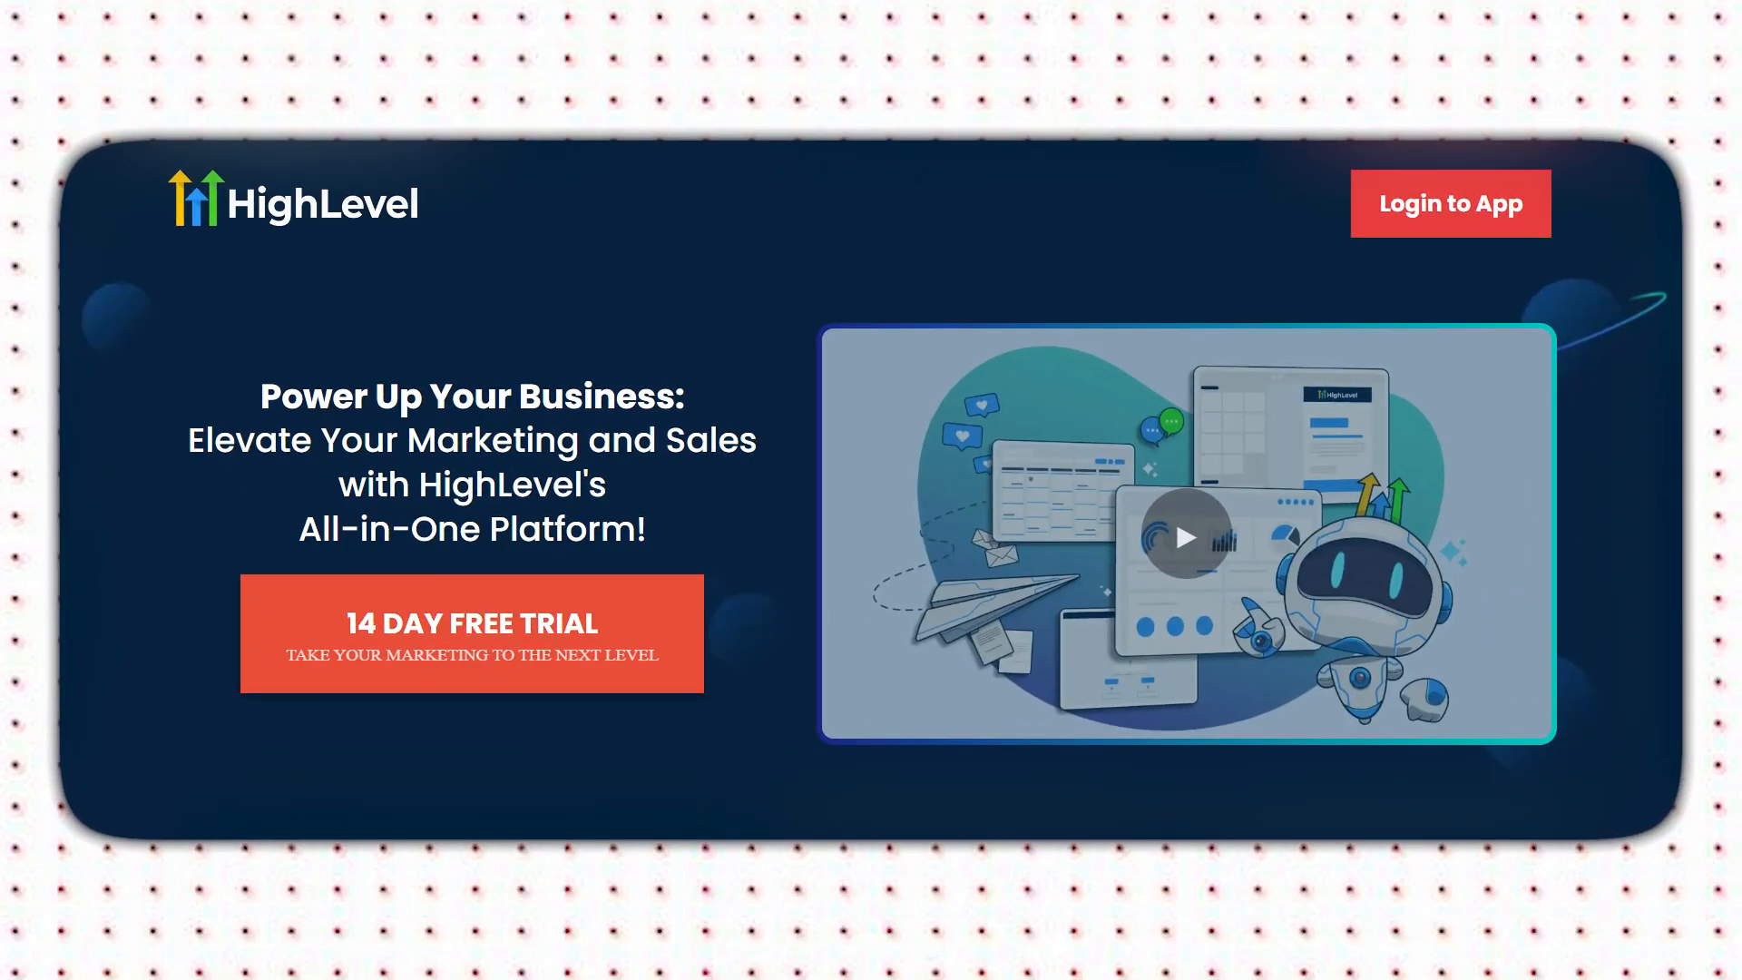